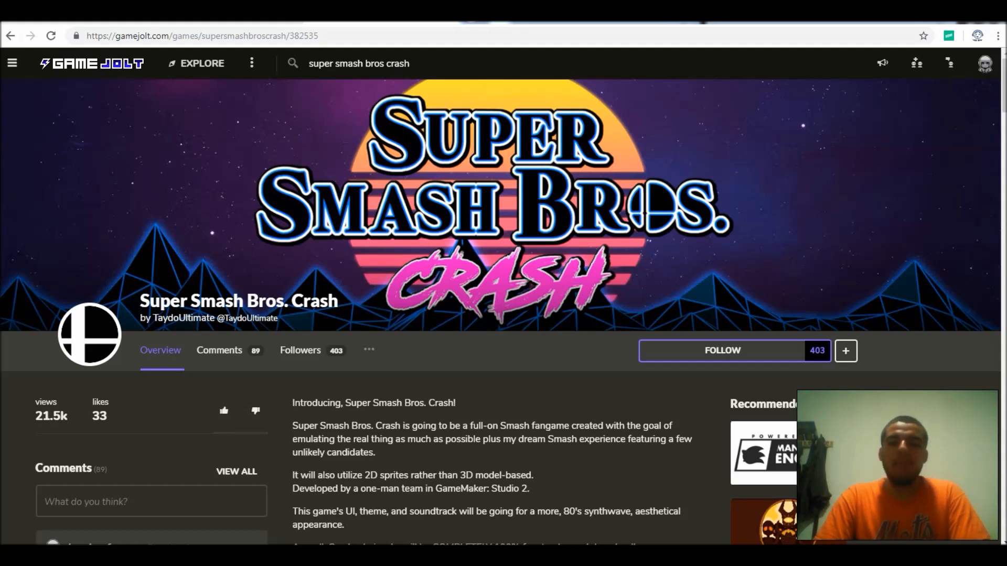
Step: Scroll the Super Smash Bros. Crash page down and back up before heading home
{"action": "scroll", "scroll_direction": "down", "scroll_amount": 3}
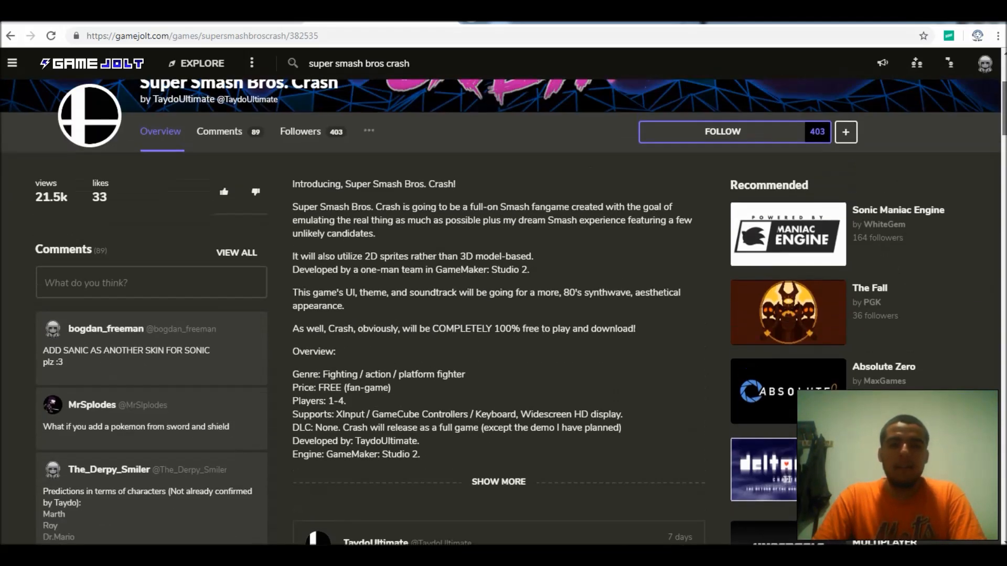
{"action": "scroll", "scroll_direction": "up", "scroll_amount": 3}
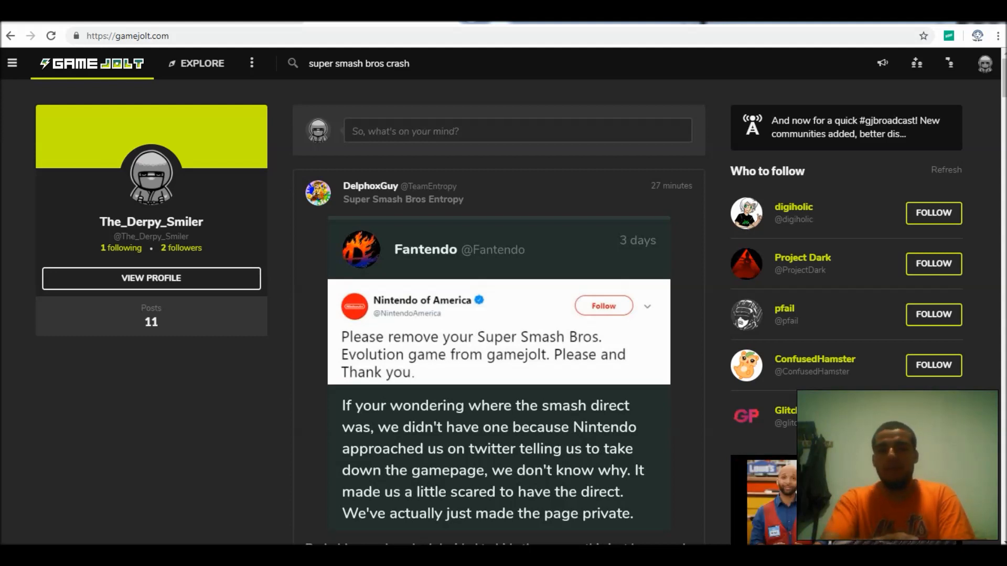
{"action": "mouse_move", "coordinate": [403, 200]}
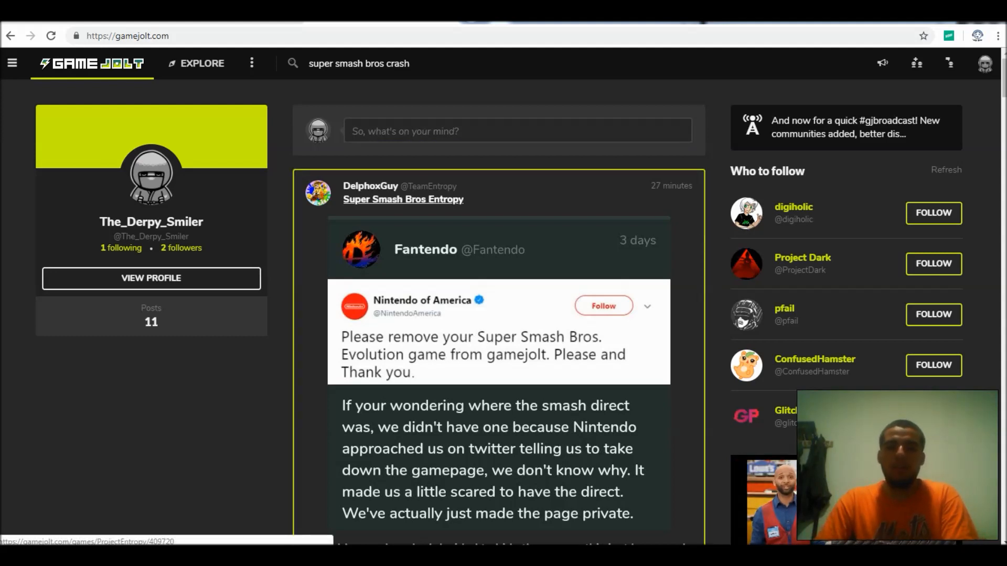
Step: Go to the Super Smash Bros Entropy page from DelphoxGuy's post and scroll to its feature list
{"action": "left_click", "coordinate": [403, 199]}
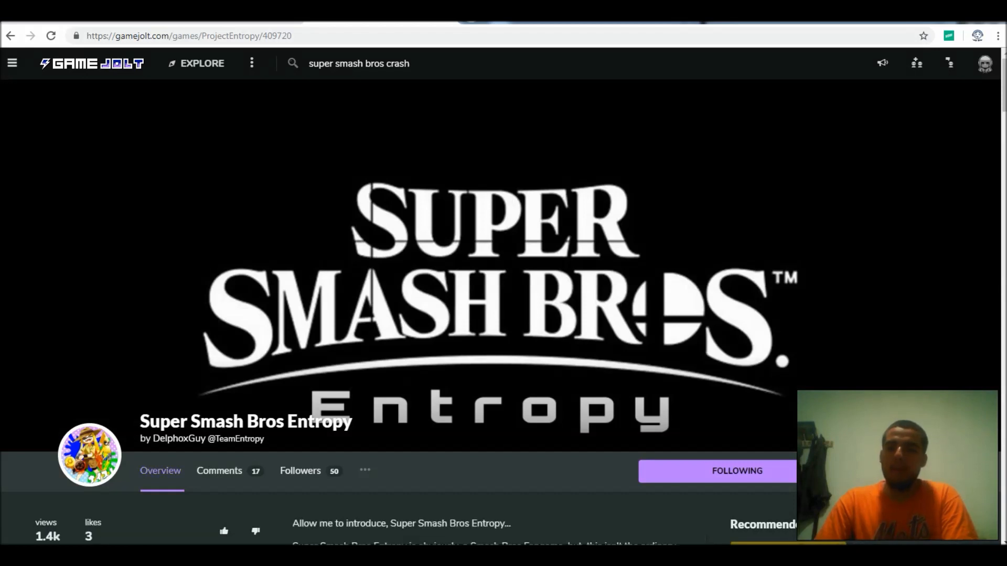
{"action": "scroll", "scroll_direction": "down", "scroll_amount": 3}
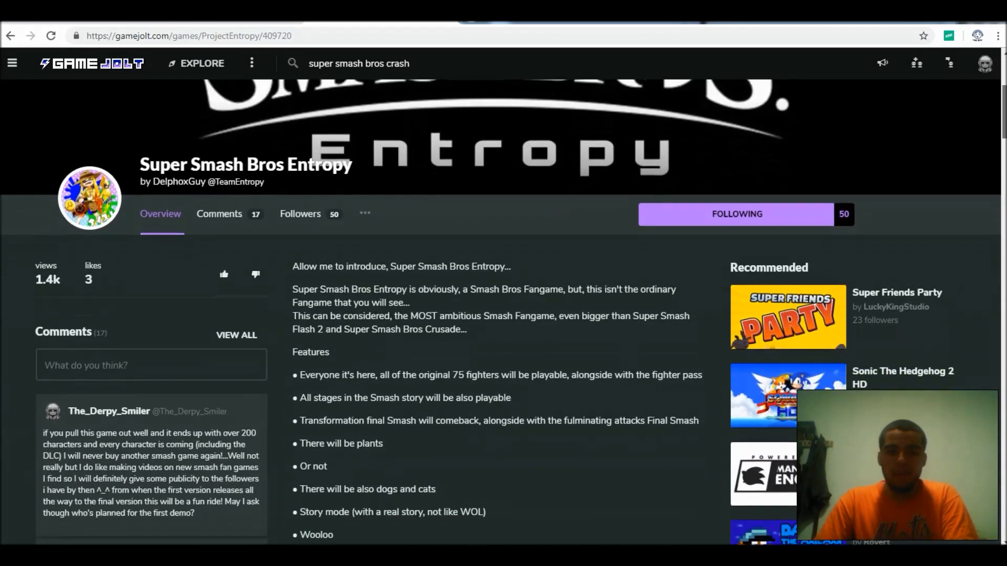
{"action": "scroll", "scroll_direction": "down", "scroll_amount": 3}
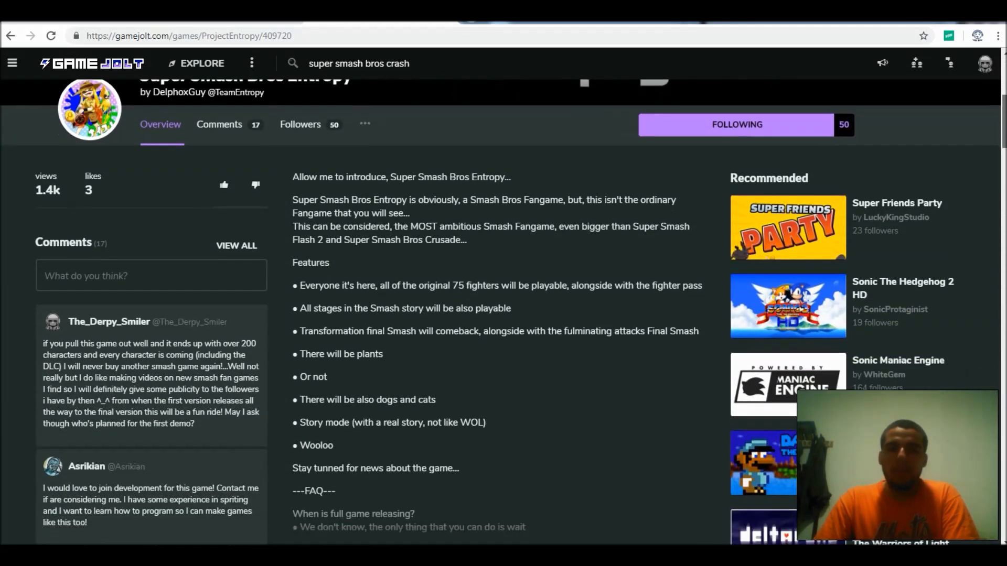
{"action": "scroll", "scroll_direction": "down", "scroll_amount": 3}
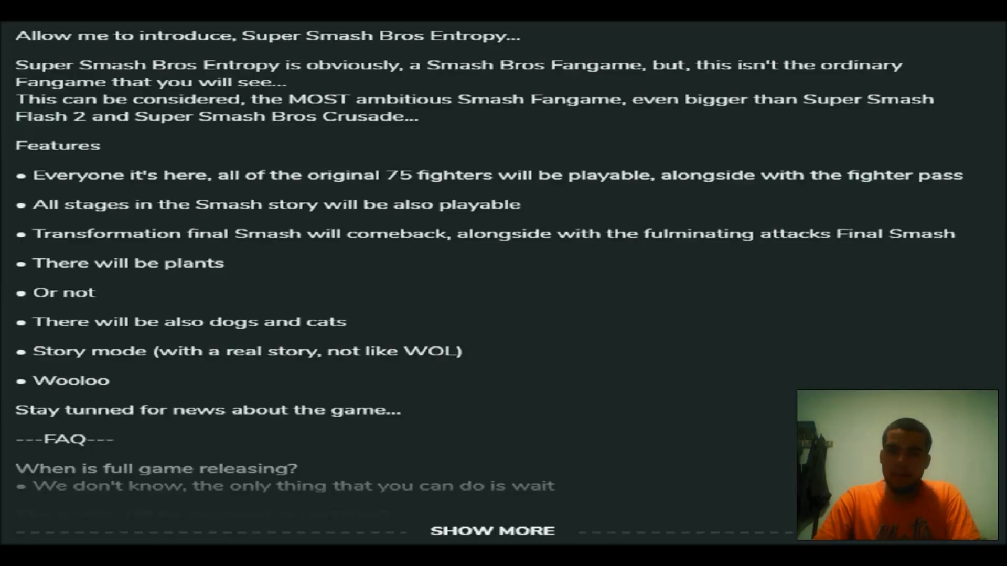
Step: Expand the game description with SHOW MORE and scroll into the FAQ
{"action": "left_click", "coordinate": [492, 531]}
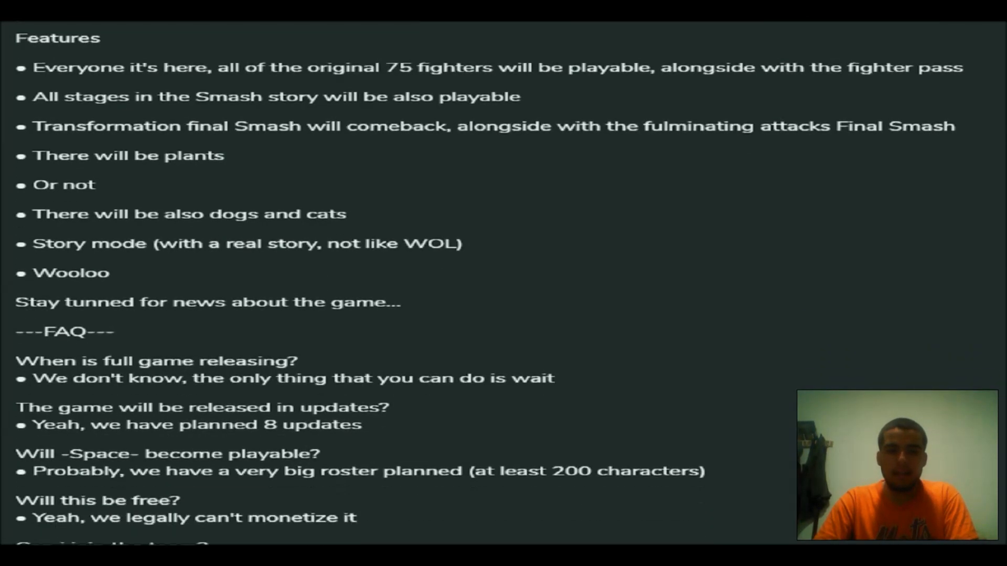
{"action": "scroll", "scroll_direction": "down", "scroll_amount": 3}
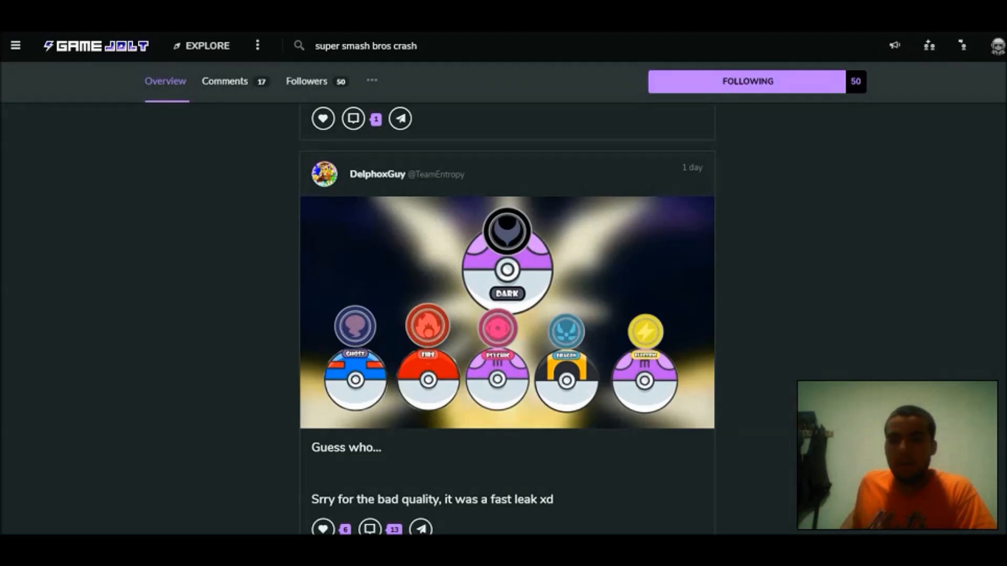
Step: Expand the 'About the story mode and other things' post via READ ARTICLE
{"action": "scroll", "scroll_direction": "down", "scroll_amount": 3}
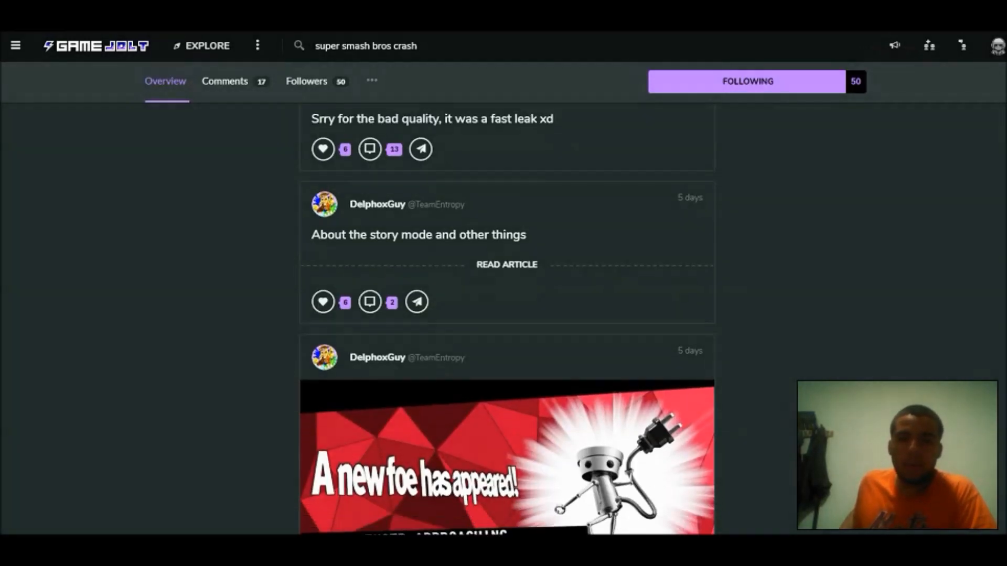
{"action": "left_click", "coordinate": [506, 264]}
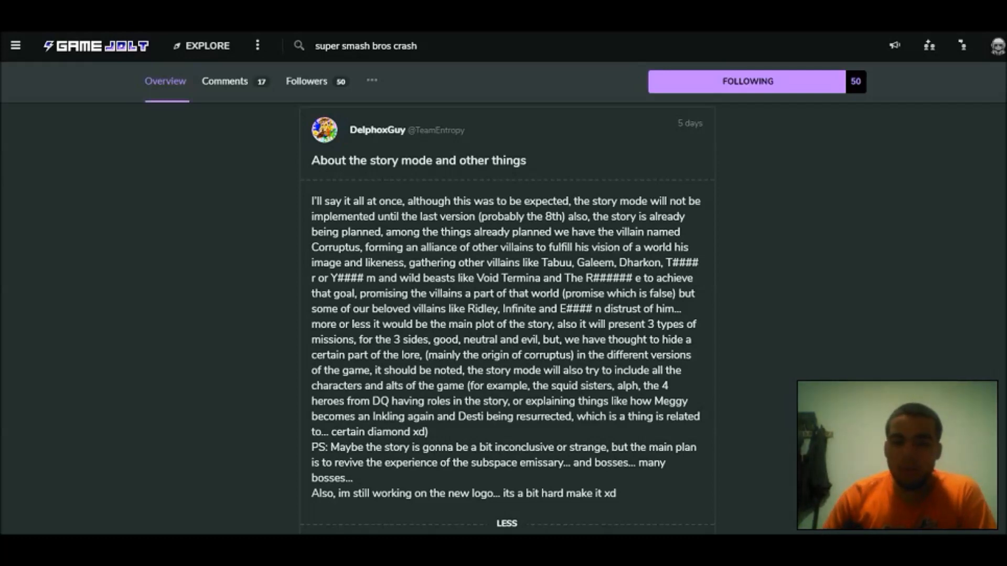
Step: Scroll the devlog past the 'One more...' and Banjo-Kazooie posts to the Metal Sonic new-foe post
{"action": "scroll", "scroll_direction": "down", "scroll_amount": 3}
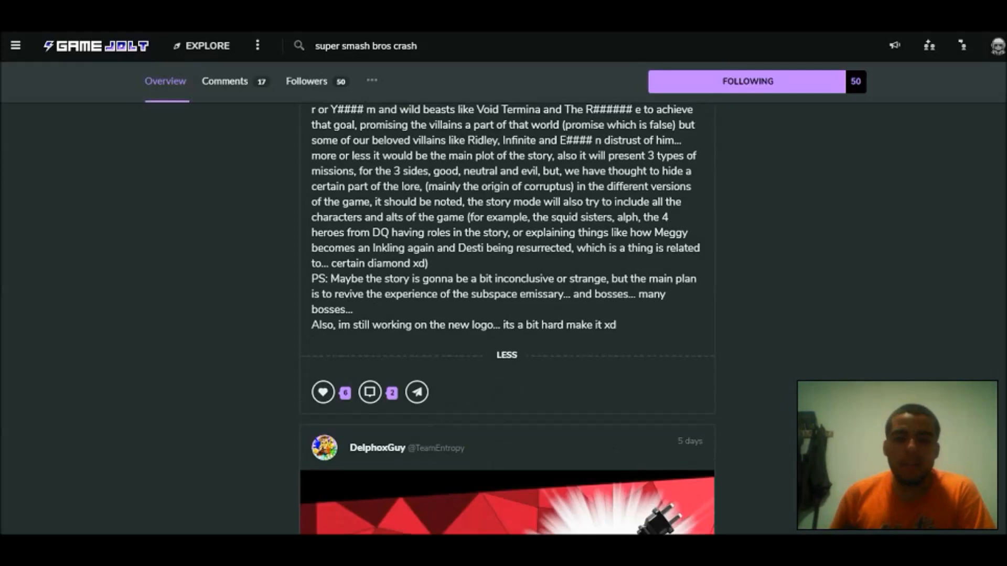
{"action": "scroll", "scroll_direction": "down", "scroll_amount": 3}
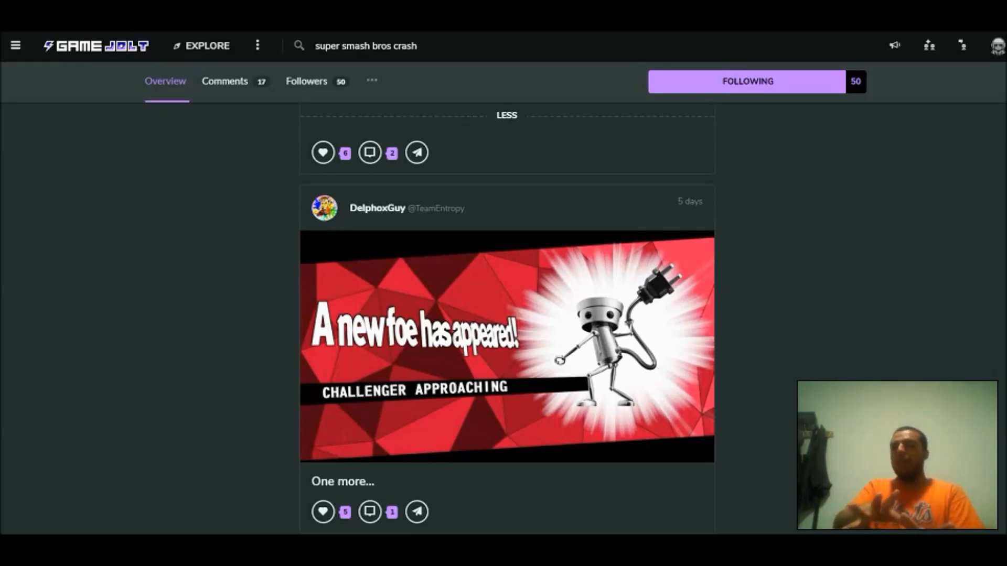
{"action": "scroll", "scroll_direction": "down", "scroll_amount": 3}
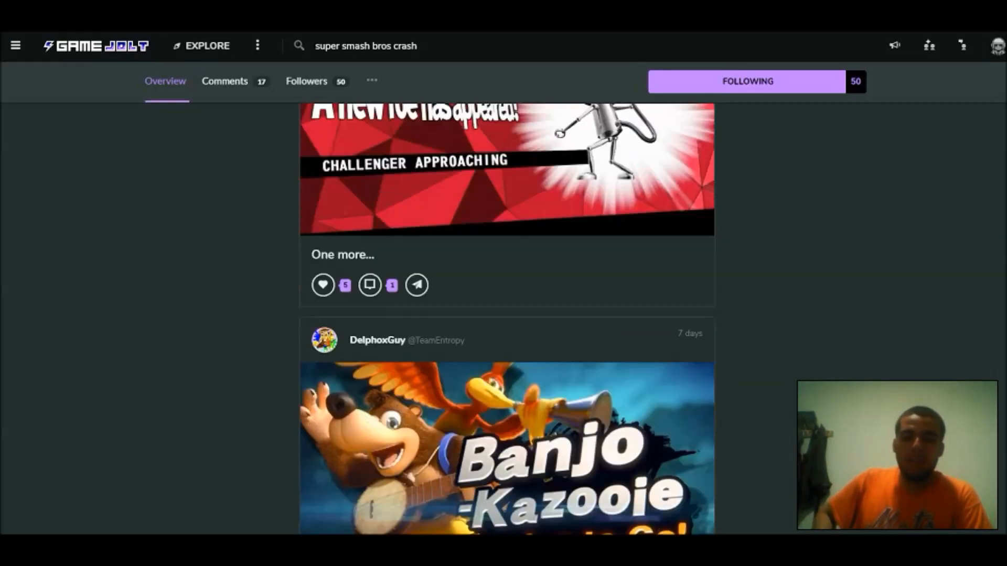
{"action": "scroll", "scroll_direction": "down", "scroll_amount": 3}
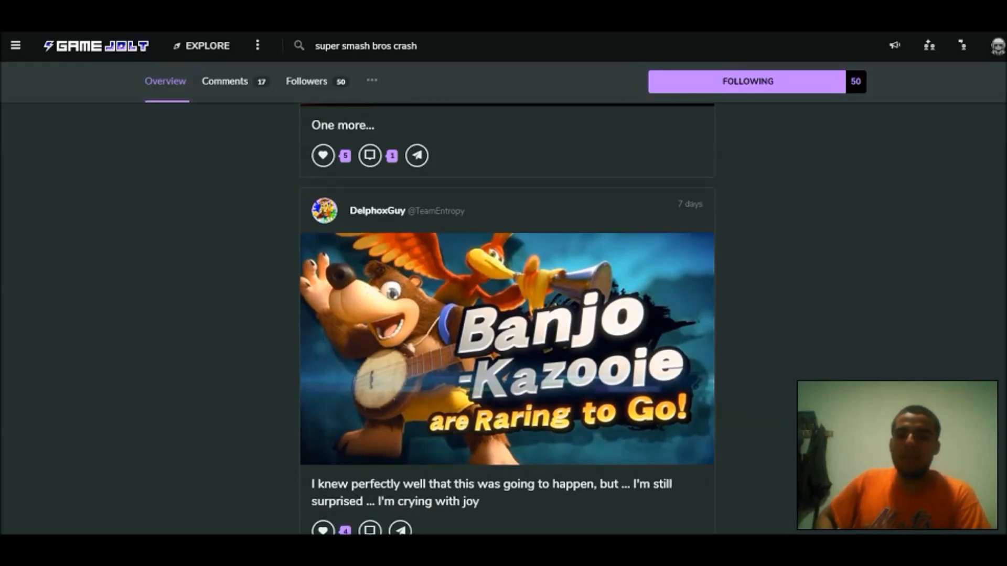
{"action": "scroll", "scroll_direction": "down", "scroll_amount": 3}
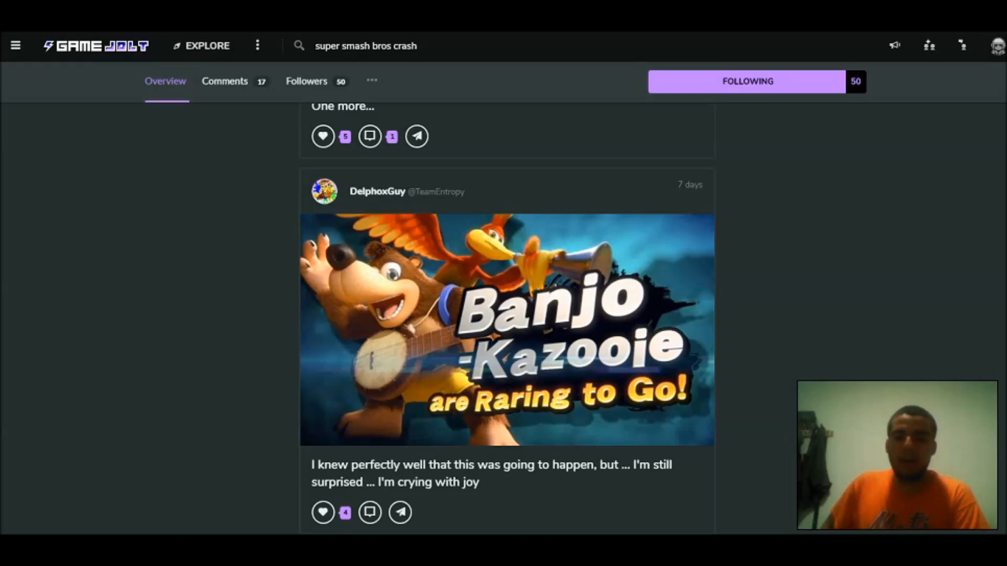
{"action": "scroll", "scroll_direction": "down", "scroll_amount": 3}
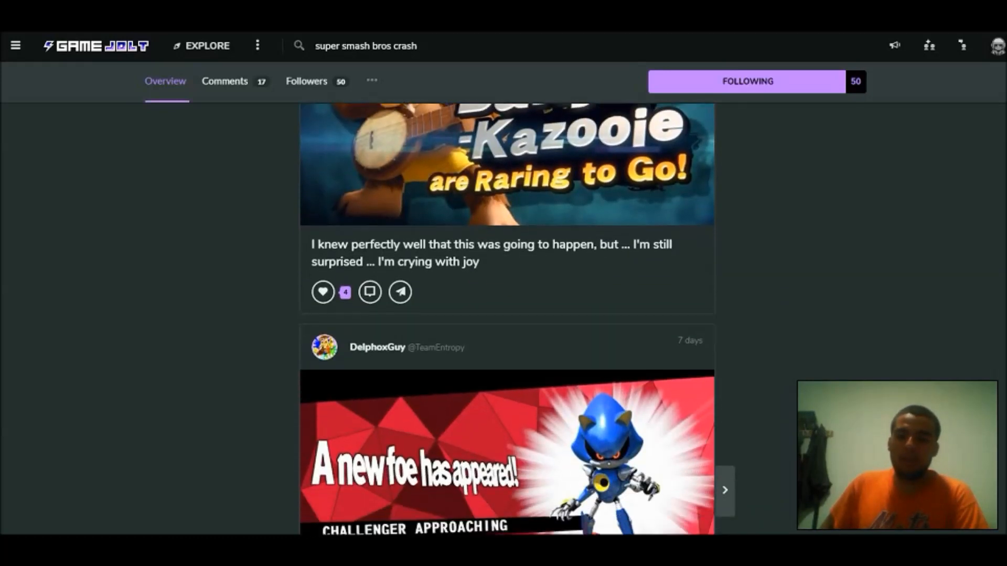
Step: Advance the 'A new foe has appeared' image carousel to the final Sakuya Izayoi reveal
{"action": "scroll", "scroll_direction": "down", "scroll_amount": 3}
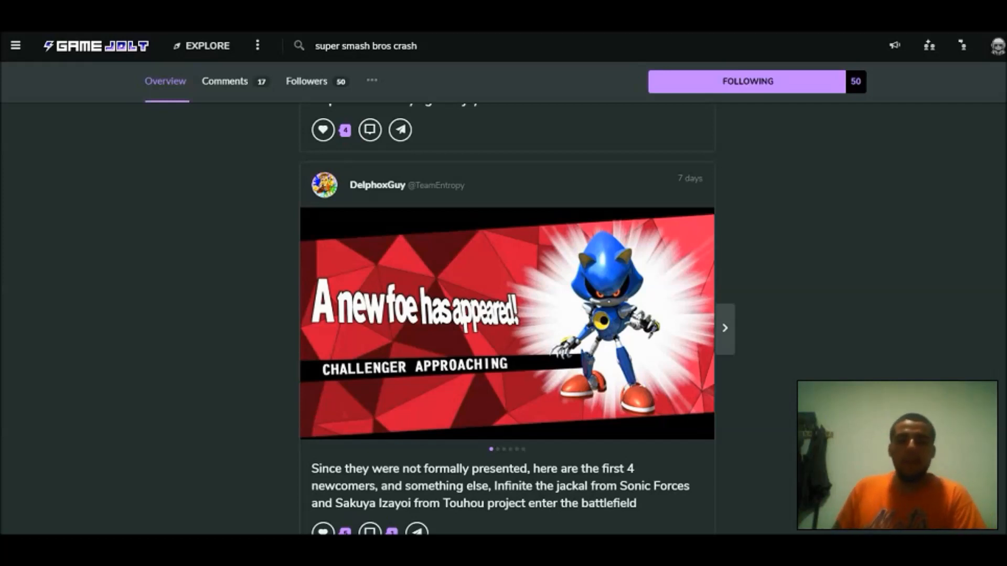
{"action": "left_click", "coordinate": [724, 329]}
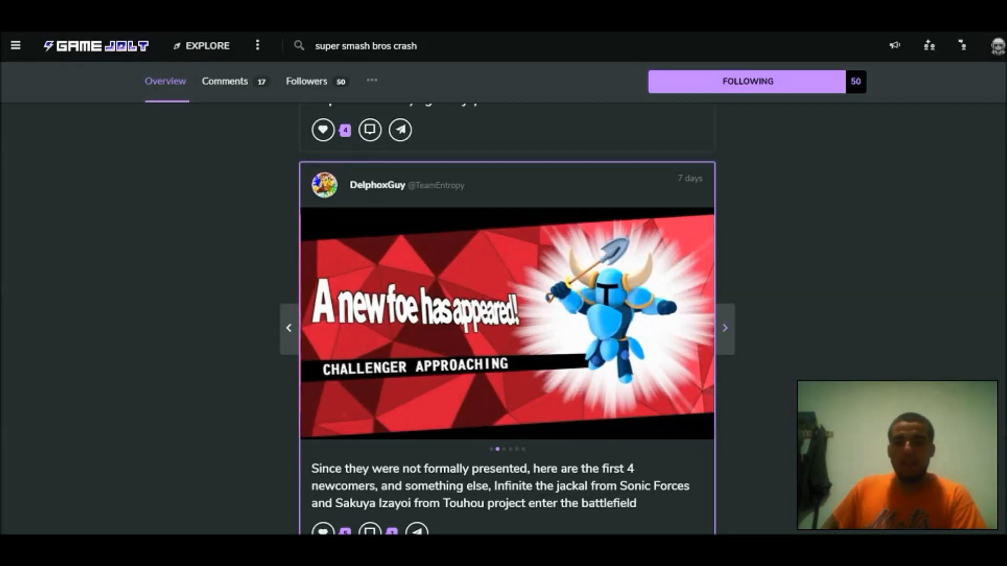
{"action": "left_click", "coordinate": [724, 328]}
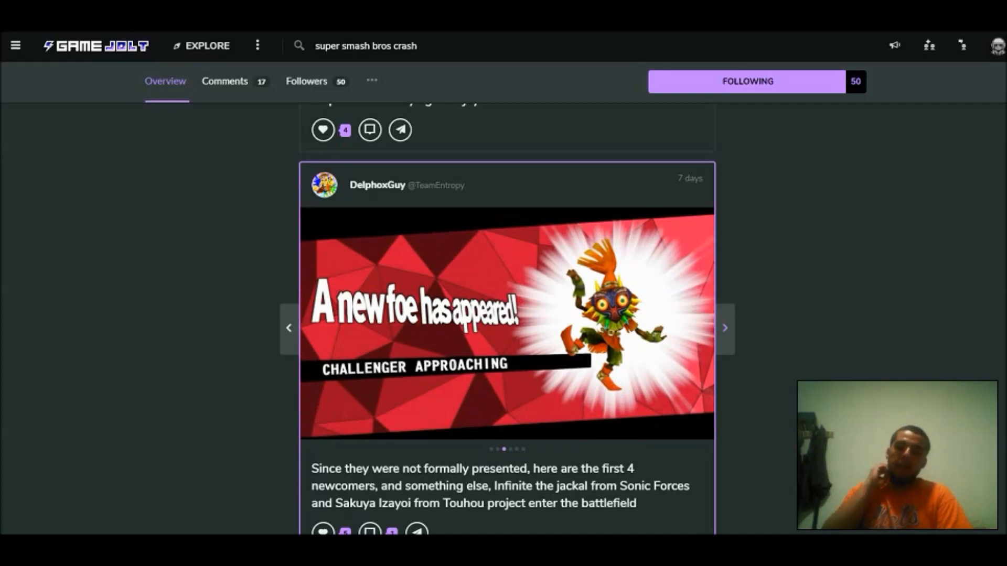
{"action": "left_click", "coordinate": [725, 327]}
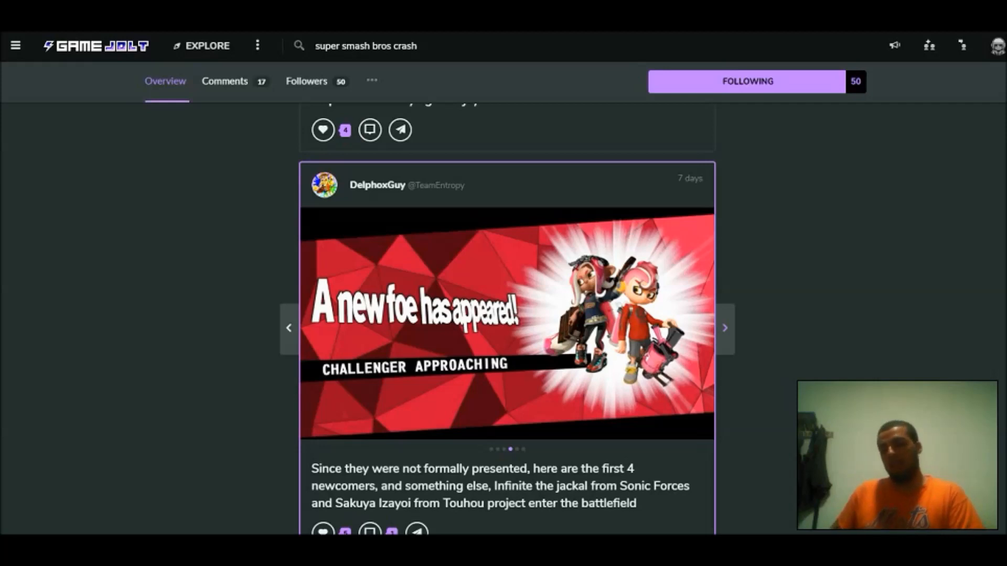
{"action": "left_click", "coordinate": [724, 327]}
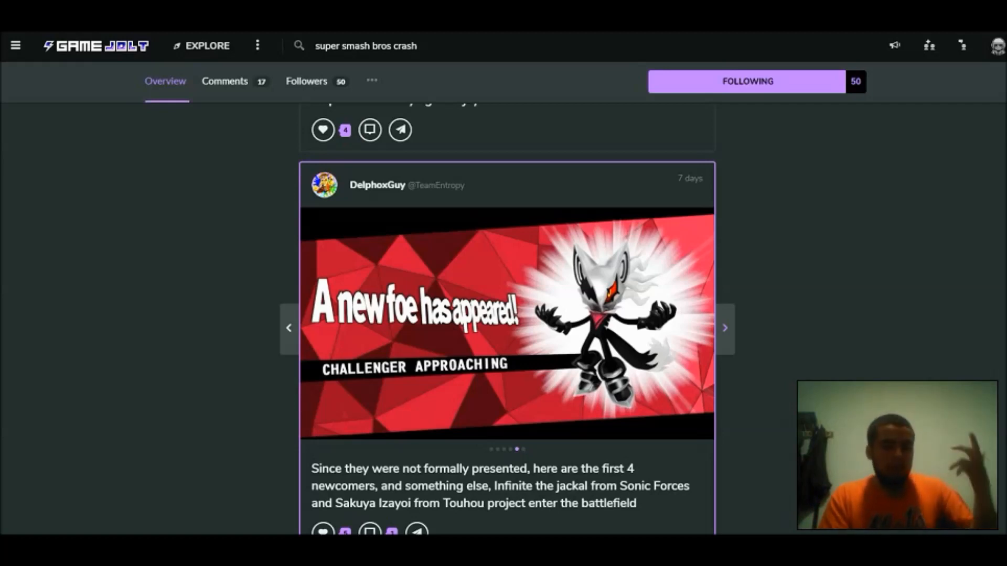
{"action": "left_click", "coordinate": [725, 328]}
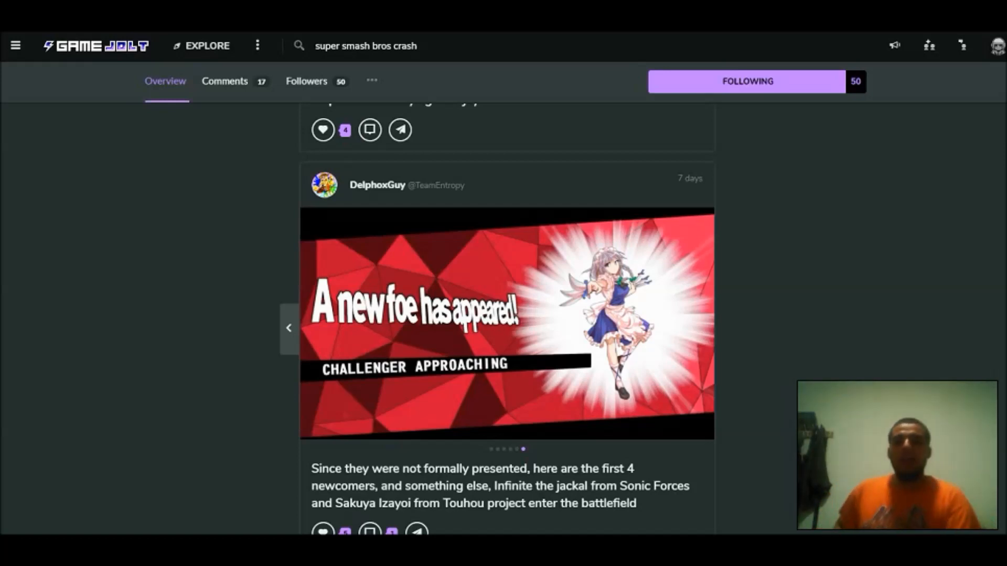
Step: Scroll past the Metal Sonic alts and SMG4 announcement to the logotype post with the FE character list
{"action": "scroll", "scroll_direction": "down", "scroll_amount": 3}
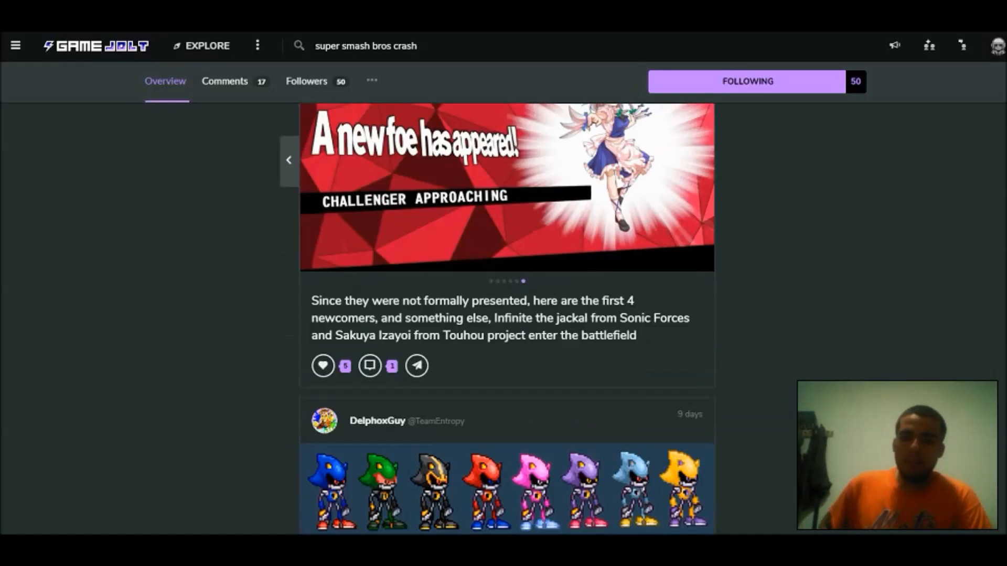
{"action": "scroll", "scroll_direction": "down", "scroll_amount": 3}
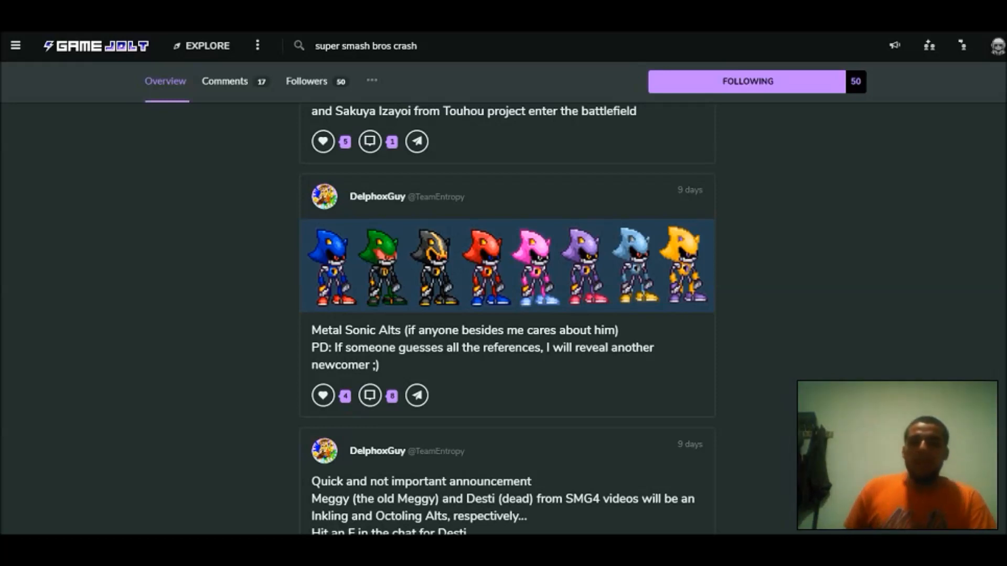
{"action": "scroll", "scroll_direction": "down", "scroll_amount": 3}
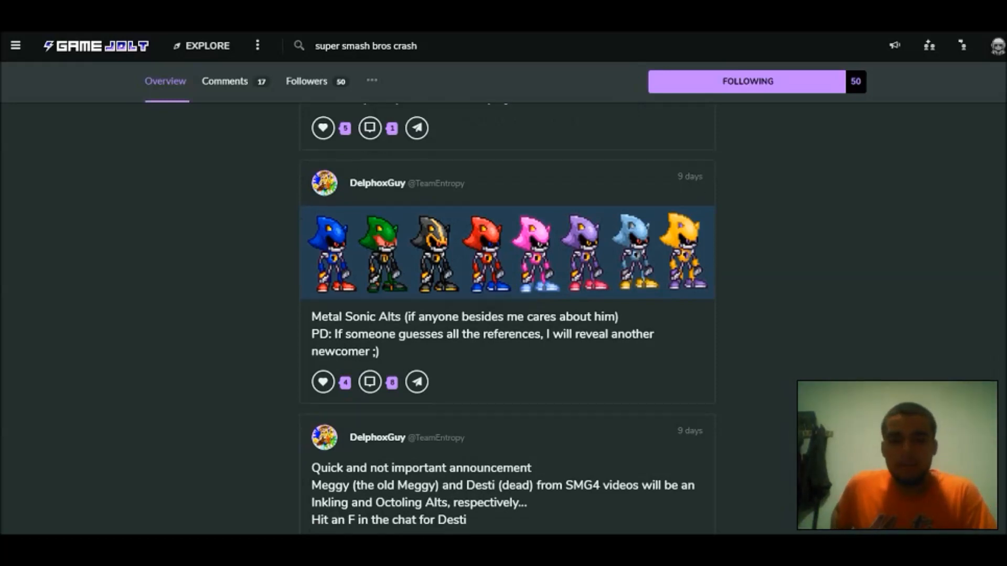
{"action": "scroll", "scroll_direction": "down", "scroll_amount": 3}
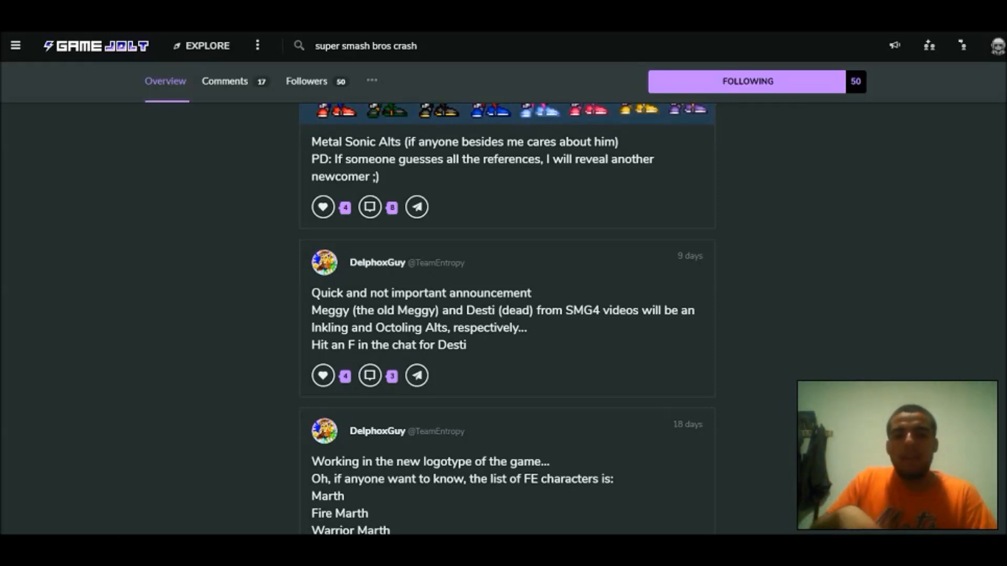
{"action": "scroll", "scroll_direction": "down", "scroll_amount": 3}
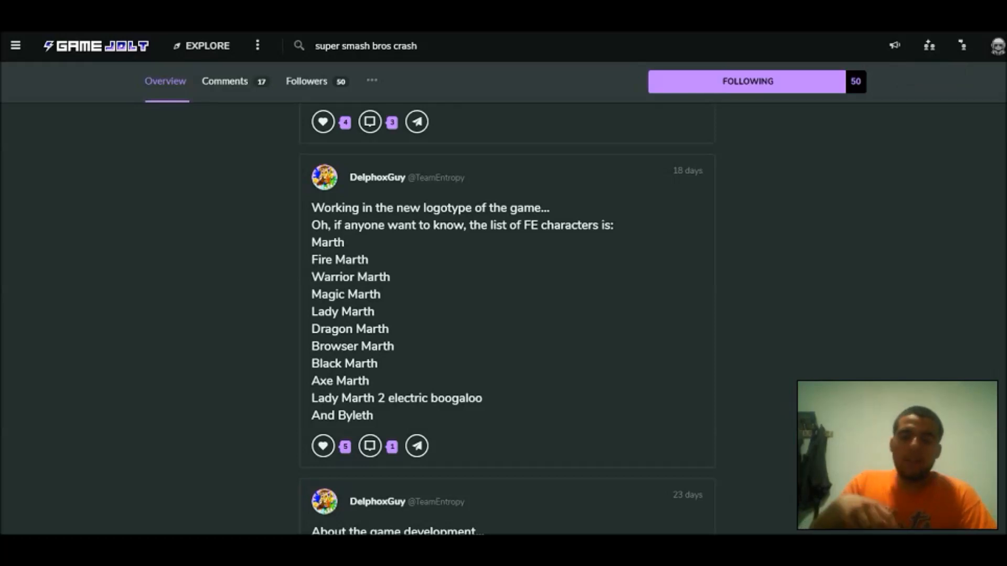
{"action": "double_click", "coordinate": [328, 243]}
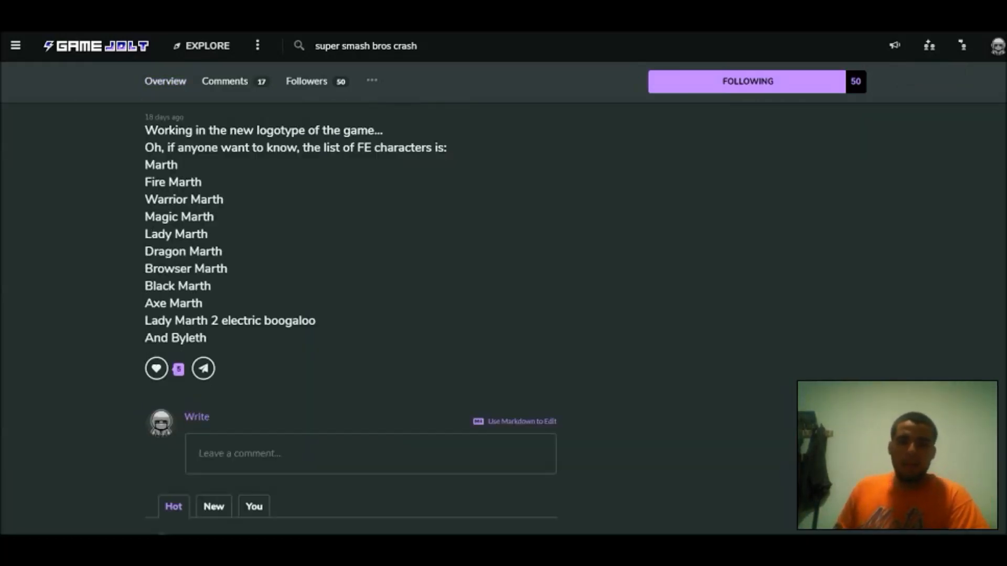
{"action": "double_click", "coordinate": [172, 181]}
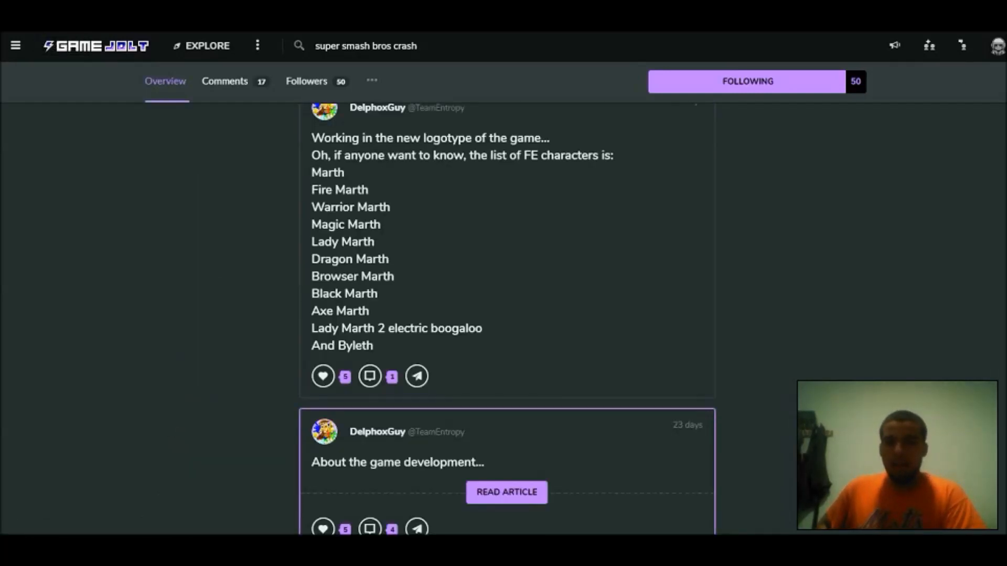
Step: Go to the game's Comments section showing the planned veterans and newcomers thread
{"action": "left_click", "coordinate": [506, 492]}
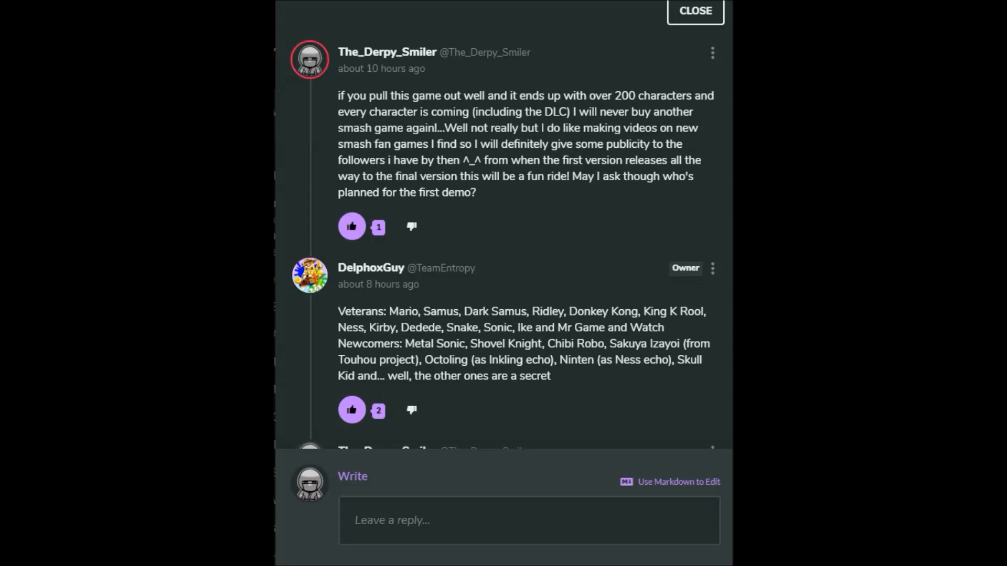
Step: Navigate away to the Super Smash Bros. Collision page by Project_Collision
{"action": "left_click", "coordinate": [694, 11]}
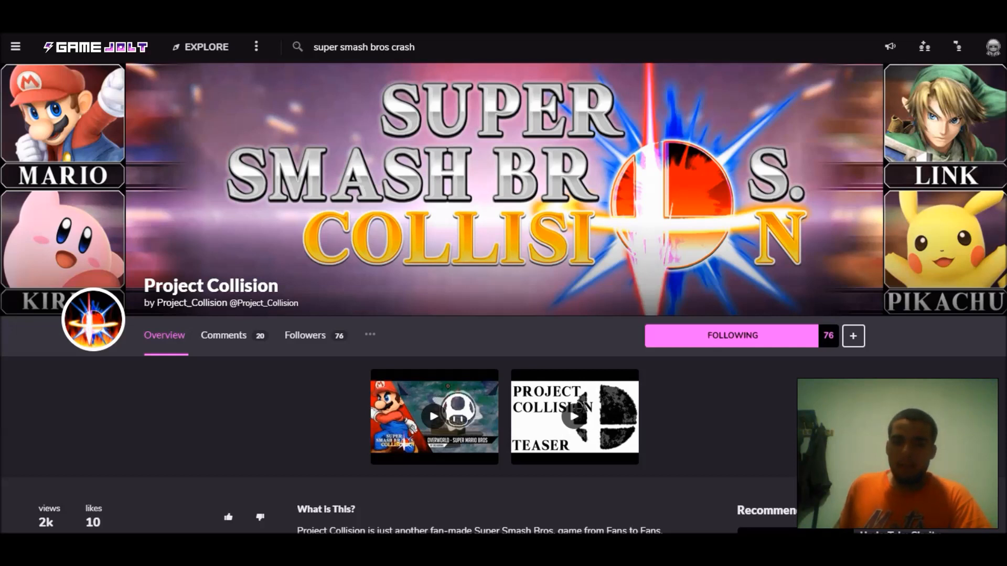
{"action": "mouse_move", "coordinate": [573, 417]}
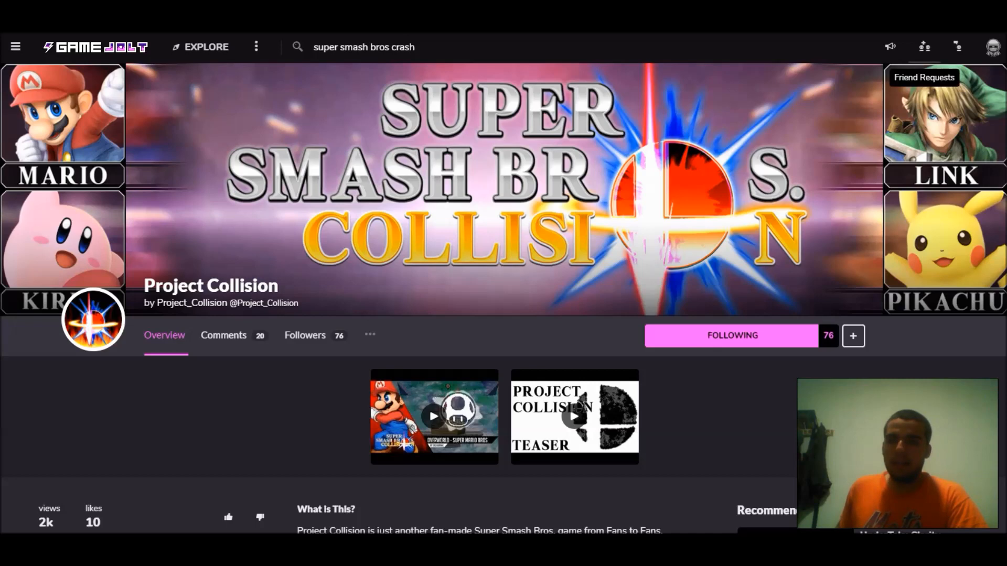
Step: Expand the teaser video, then switch to the 'Collision Track: 01 - Overworld' player
{"action": "left_click", "coordinate": [574, 416]}
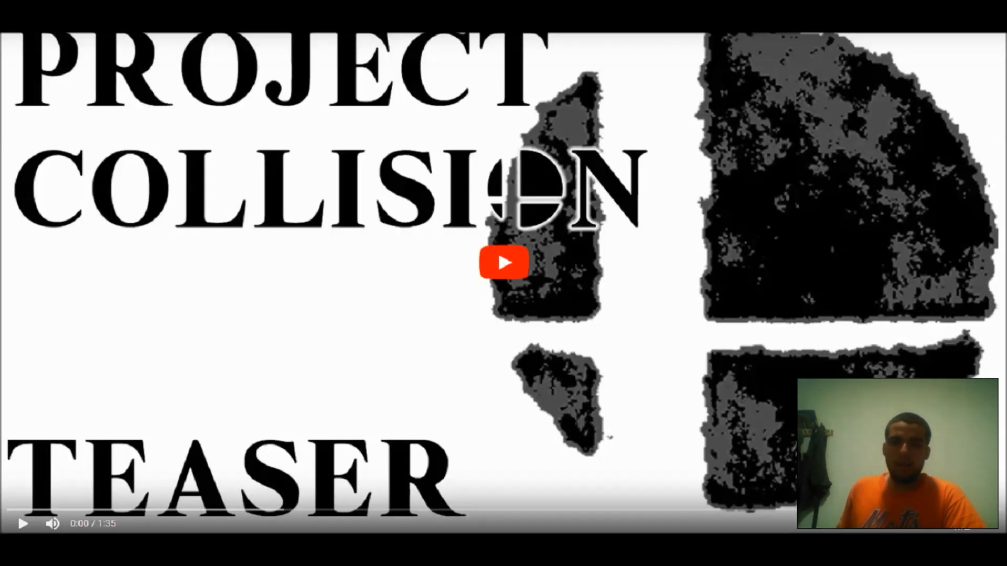
{"action": "left_click", "coordinate": [504, 262]}
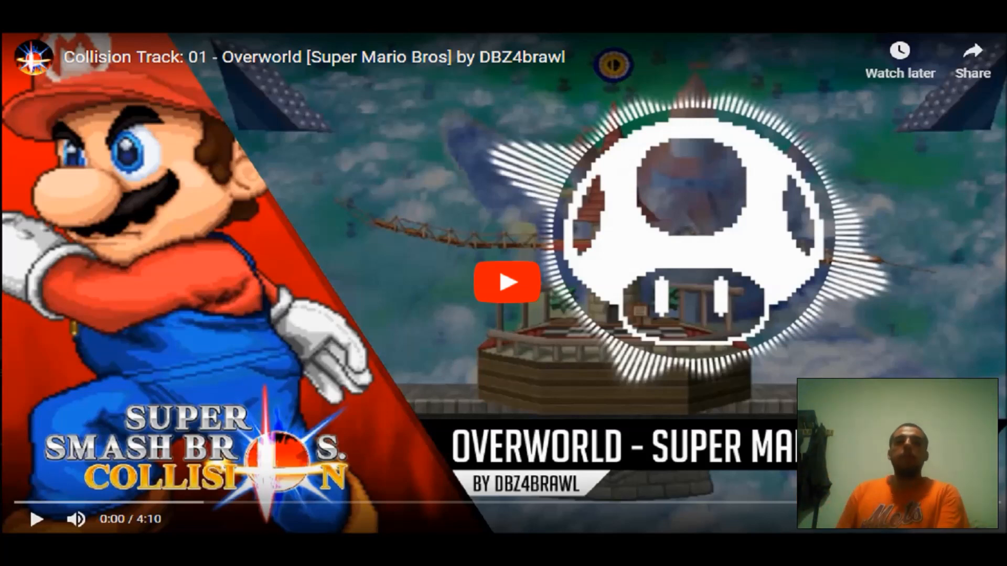
Step: Return to the Project Collision overview page with both videos listed
{"action": "left_click", "coordinate": [507, 281]}
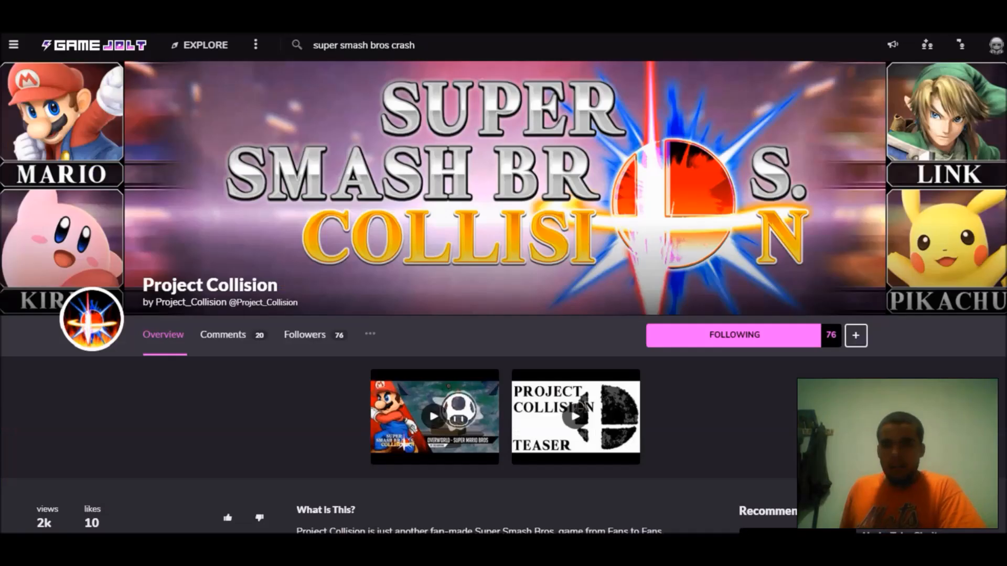
{"action": "scroll", "scroll_direction": "down", "scroll_amount": 3}
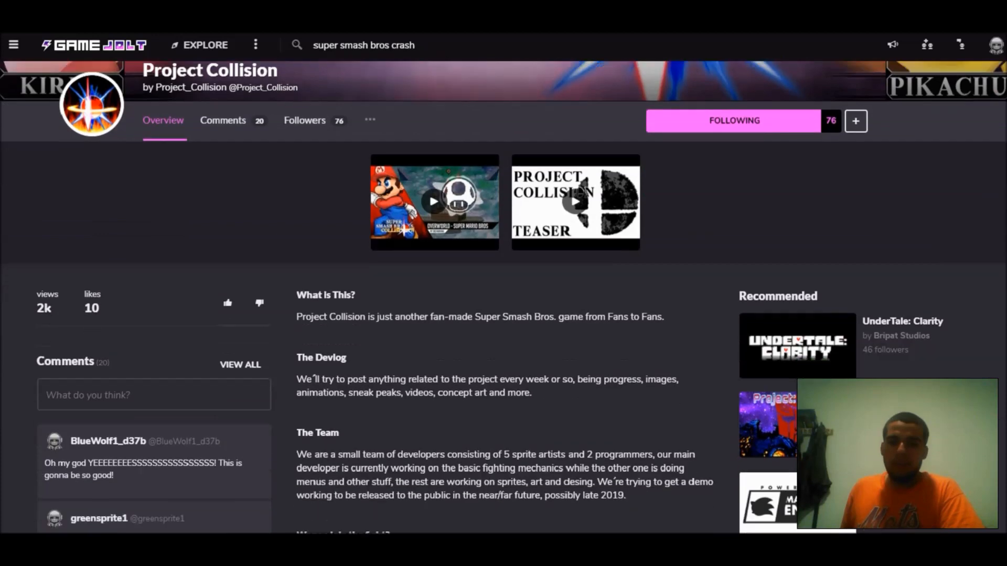
{"action": "scroll", "scroll_direction": "down", "scroll_amount": 3}
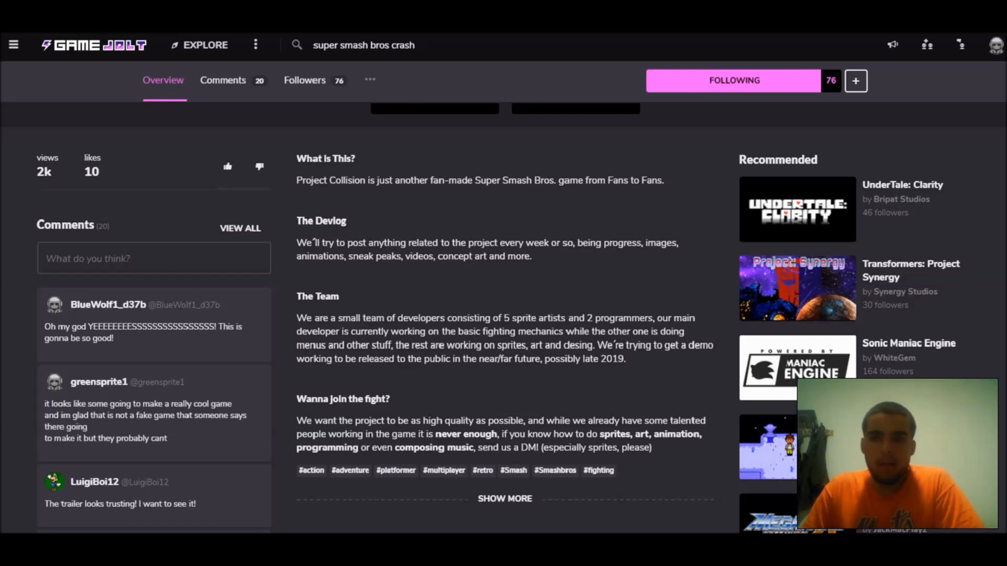
{"action": "scroll", "scroll_direction": "down", "scroll_amount": 3}
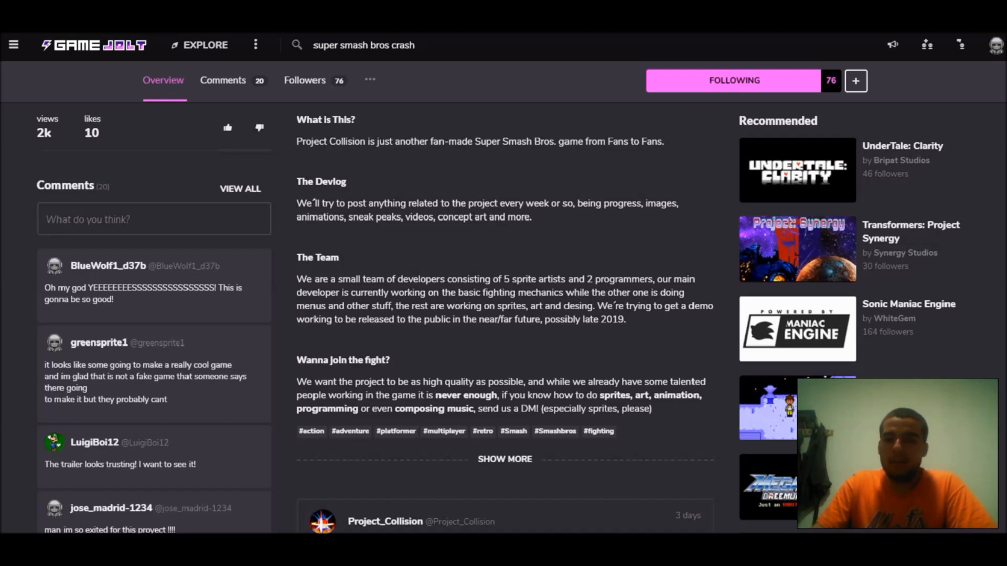
{"action": "scroll", "scroll_direction": "down", "scroll_amount": 3}
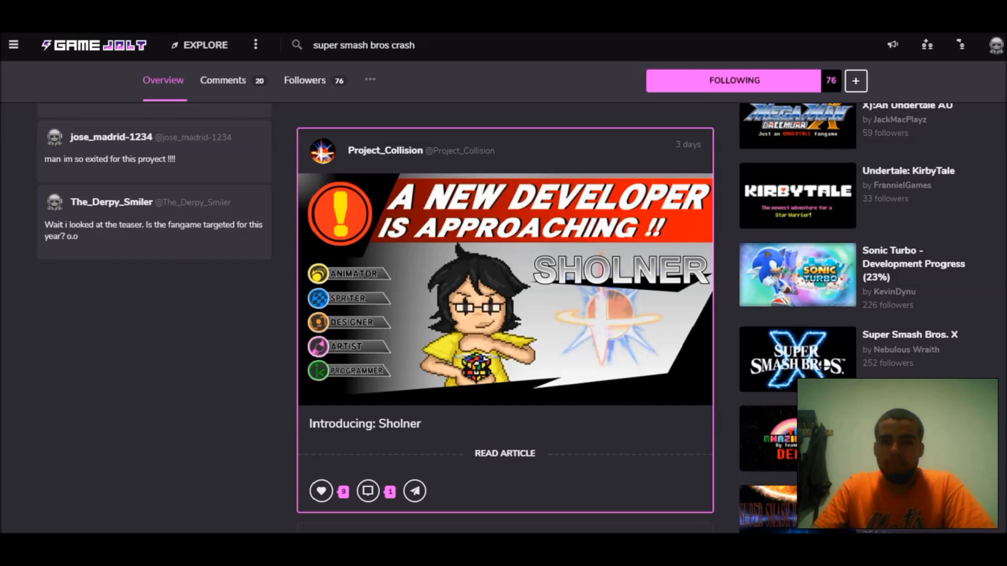
{"action": "mouse_move", "coordinate": [505, 453]}
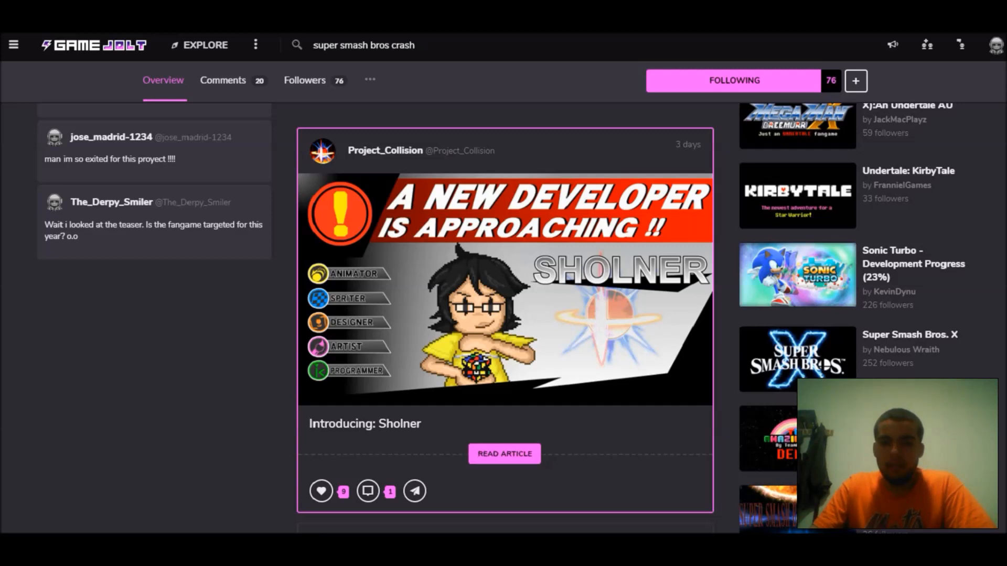
{"action": "left_click", "coordinate": [504, 454]}
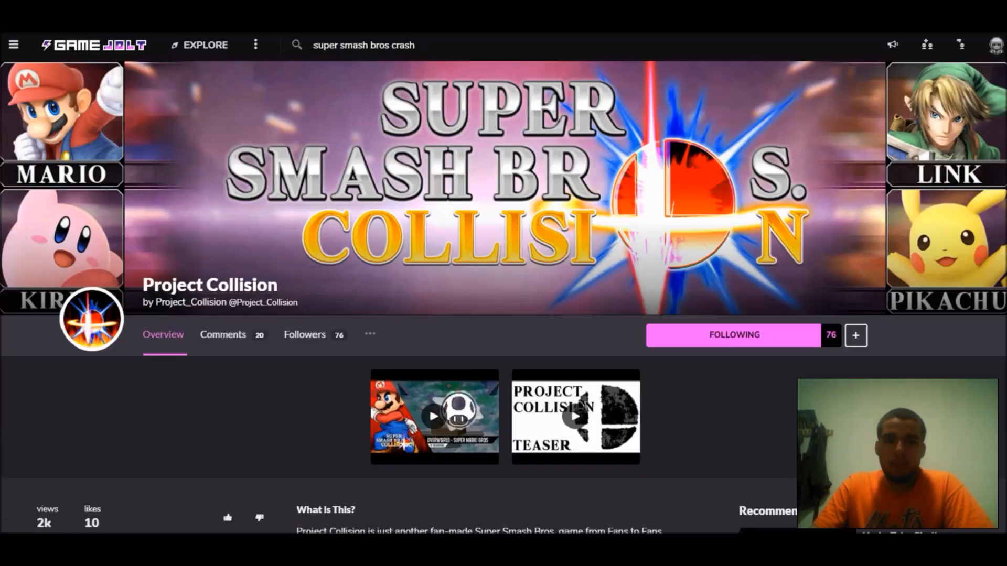
{"action": "scroll", "scroll_direction": "down", "scroll_amount": 3}
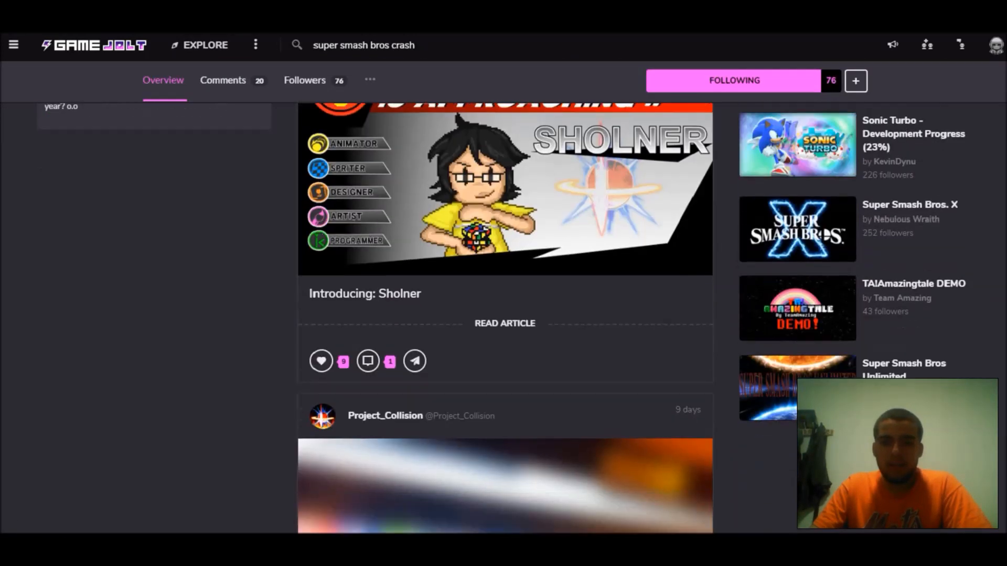
{"action": "scroll", "scroll_direction": "down", "scroll_amount": 3}
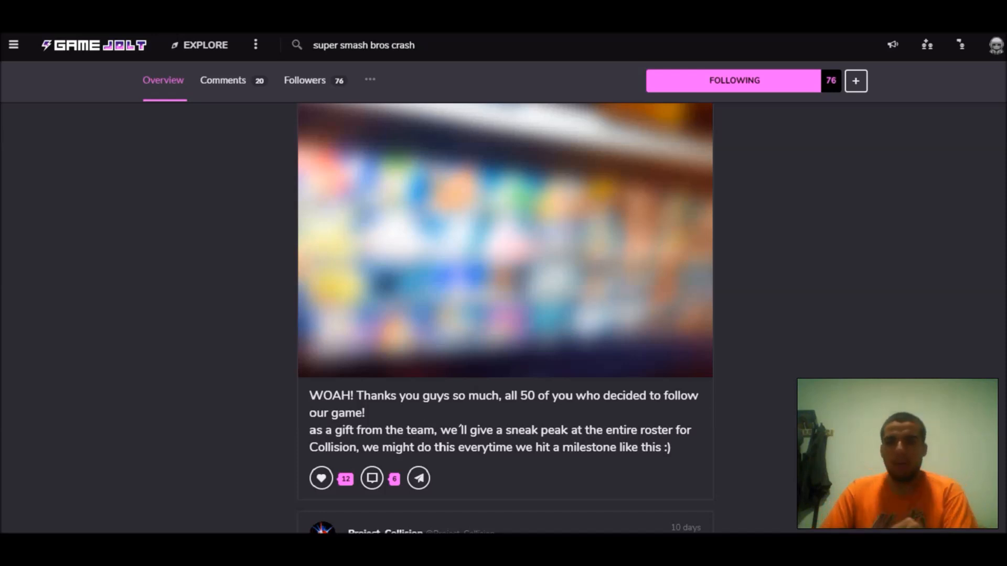
{"action": "scroll", "scroll_direction": "down", "scroll_amount": 3}
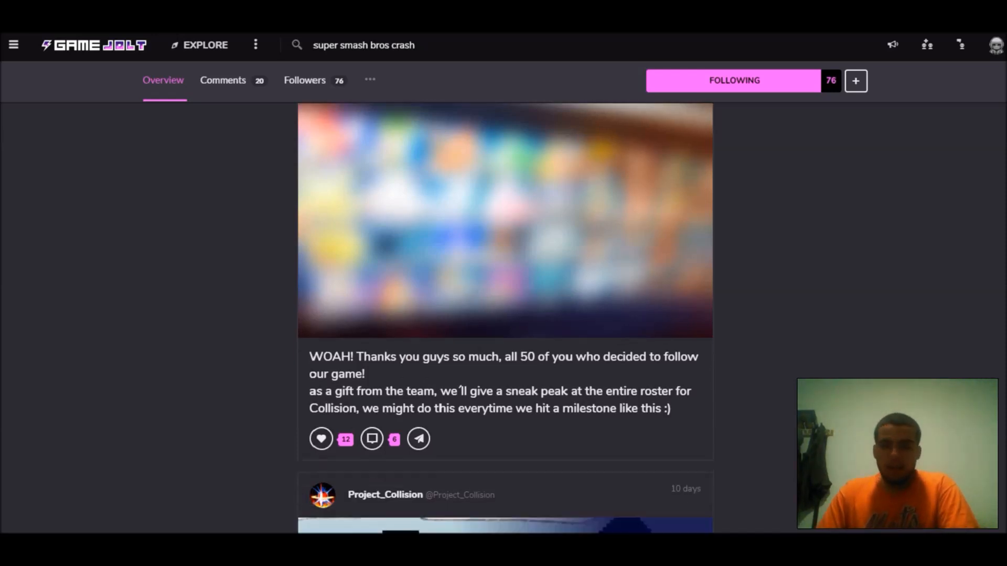
{"action": "scroll", "scroll_direction": "down", "scroll_amount": 3}
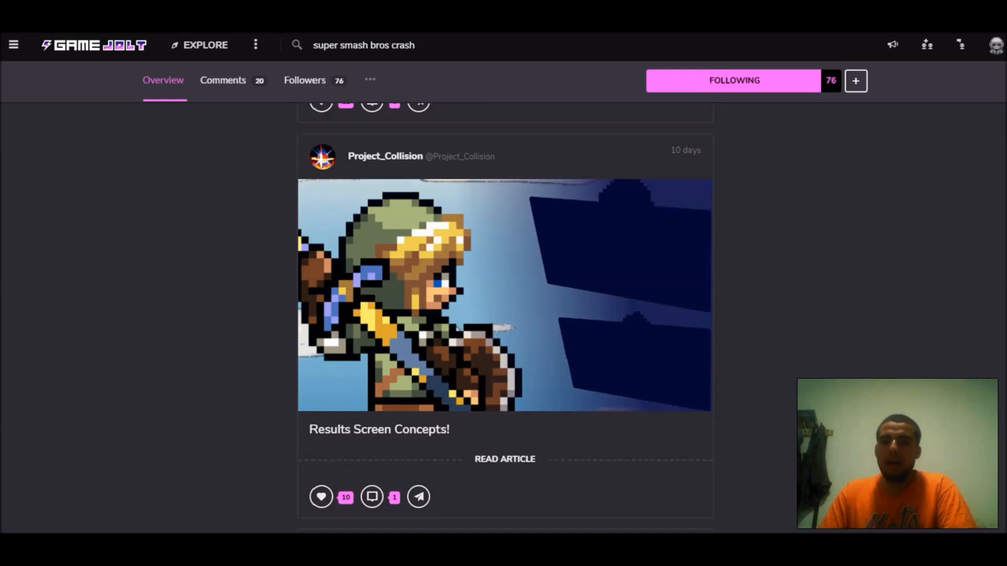
Step: Expand the Results Screen Concepts post and read down through its first concept images
{"action": "left_click", "coordinate": [504, 459]}
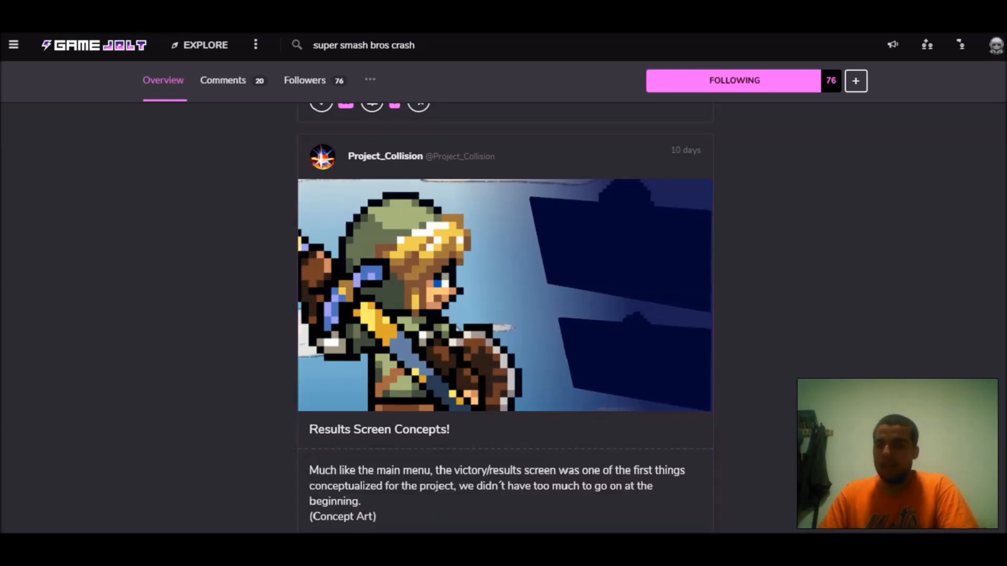
{"action": "scroll", "scroll_direction": "down", "scroll_amount": 3}
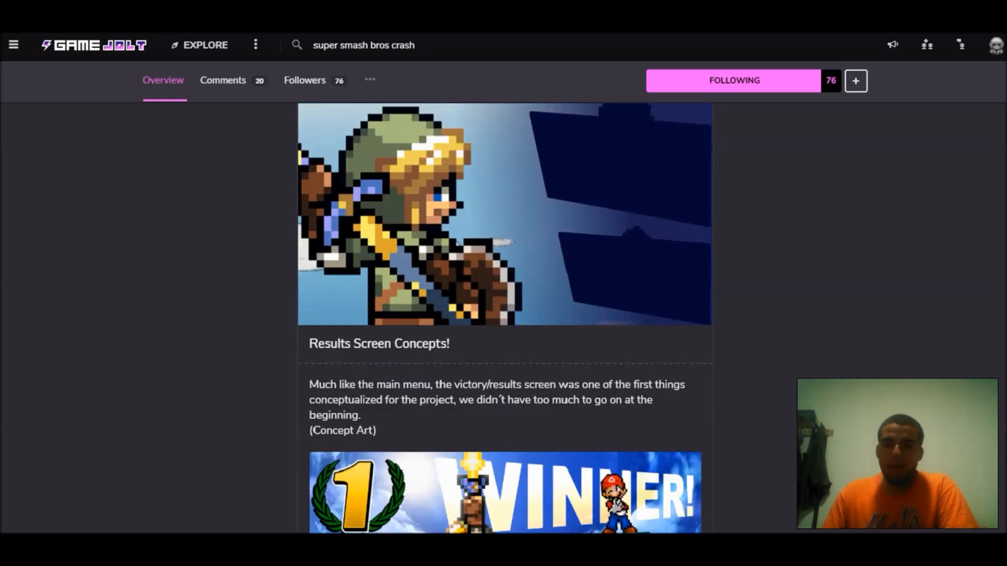
{"action": "scroll", "scroll_direction": "down", "scroll_amount": 3}
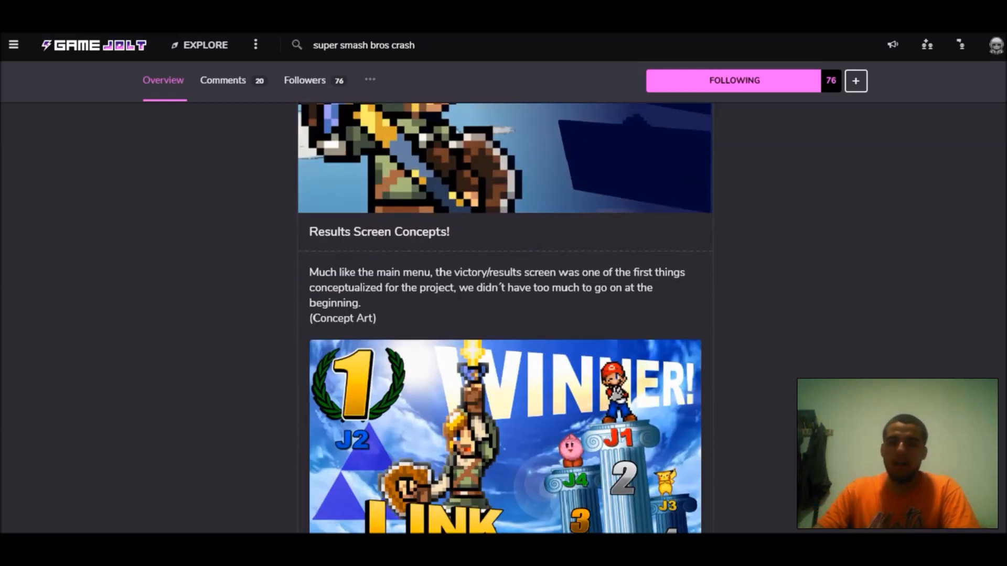
{"action": "scroll", "scroll_direction": "down", "scroll_amount": 3}
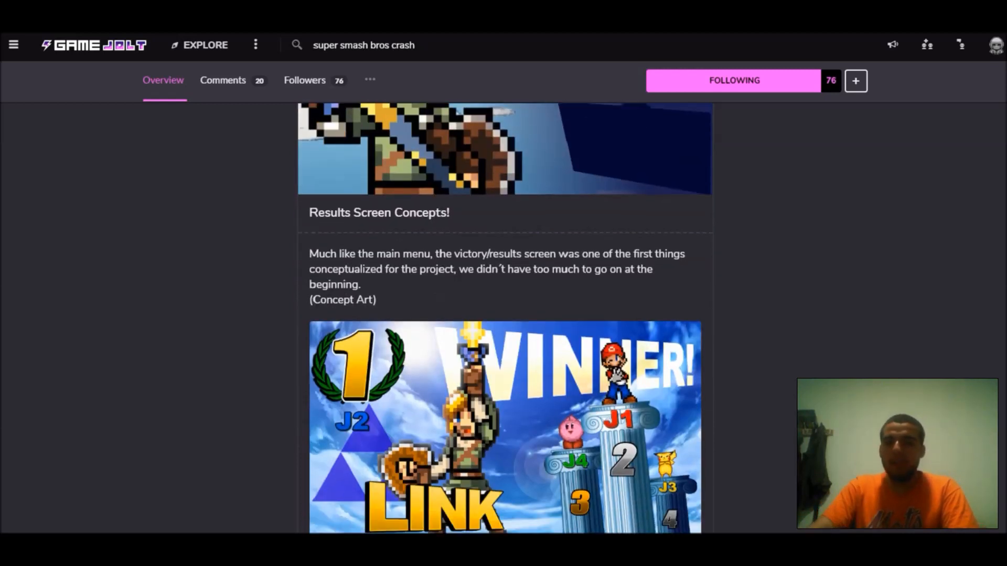
{"action": "scroll", "scroll_direction": "down", "scroll_amount": 3}
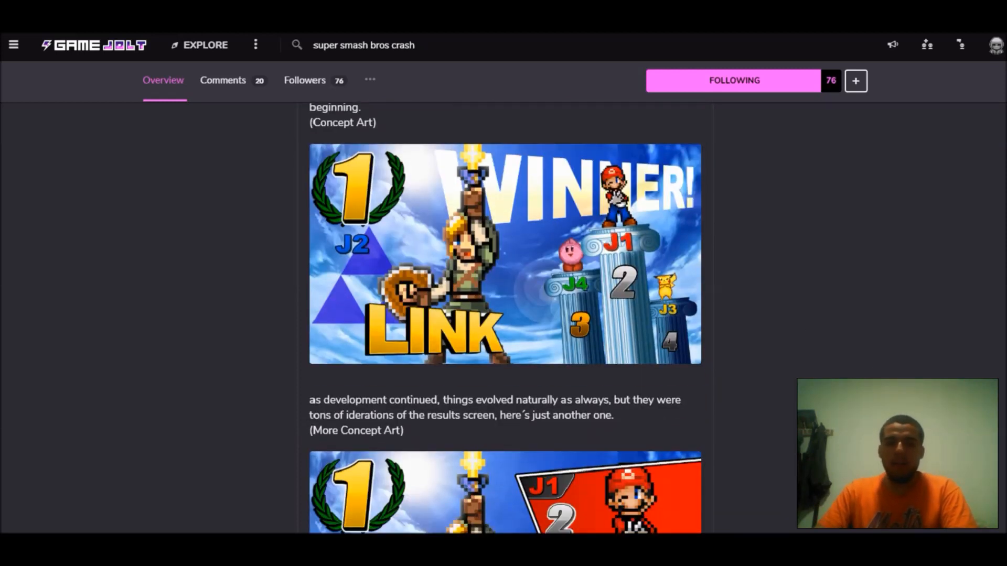
{"action": "scroll", "scroll_direction": "down", "scroll_amount": 3}
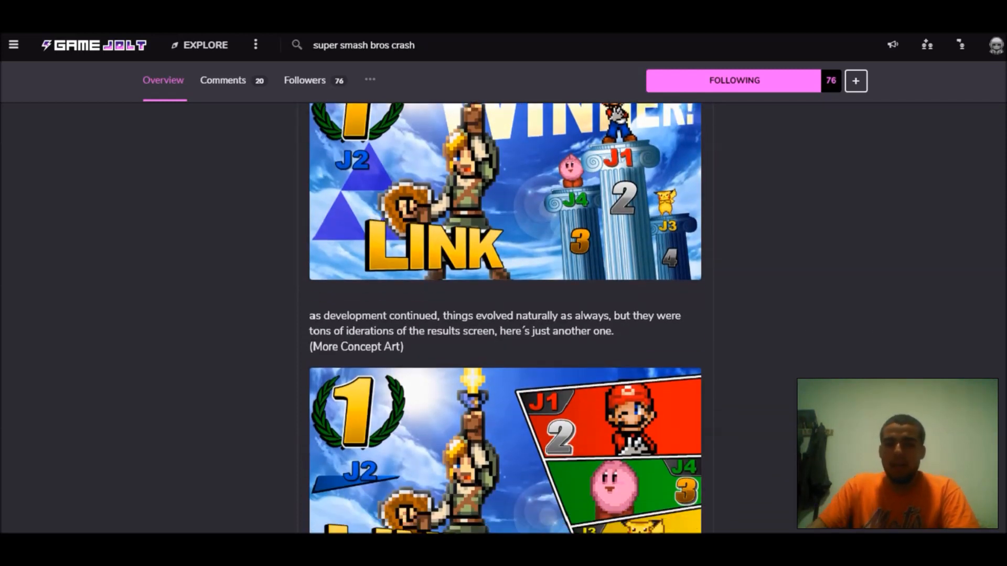
Step: Continue through the results-screen concepts to the note about original backgrounds
{"action": "scroll", "scroll_direction": "down", "scroll_amount": 3}
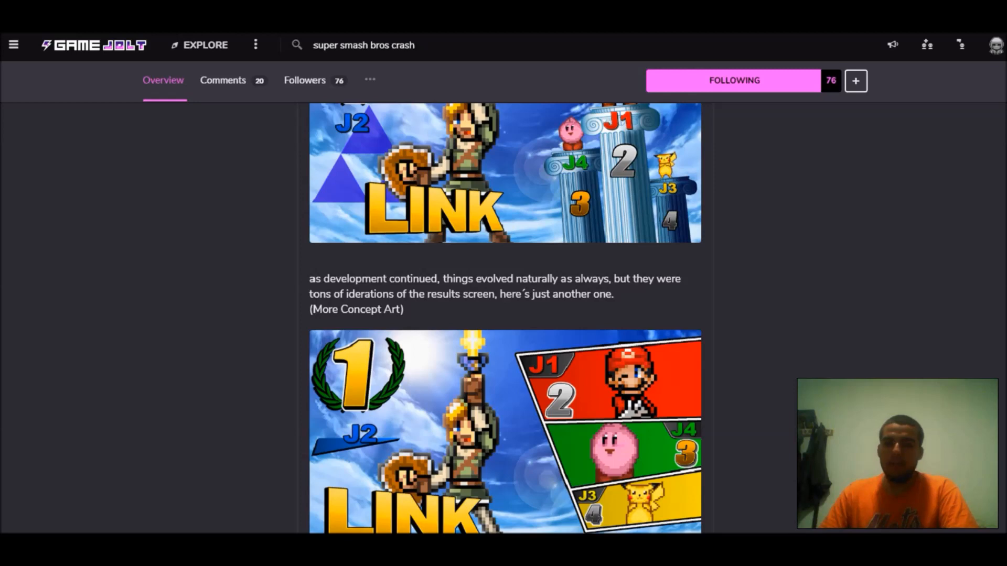
{"action": "scroll", "scroll_direction": "down", "scroll_amount": 3}
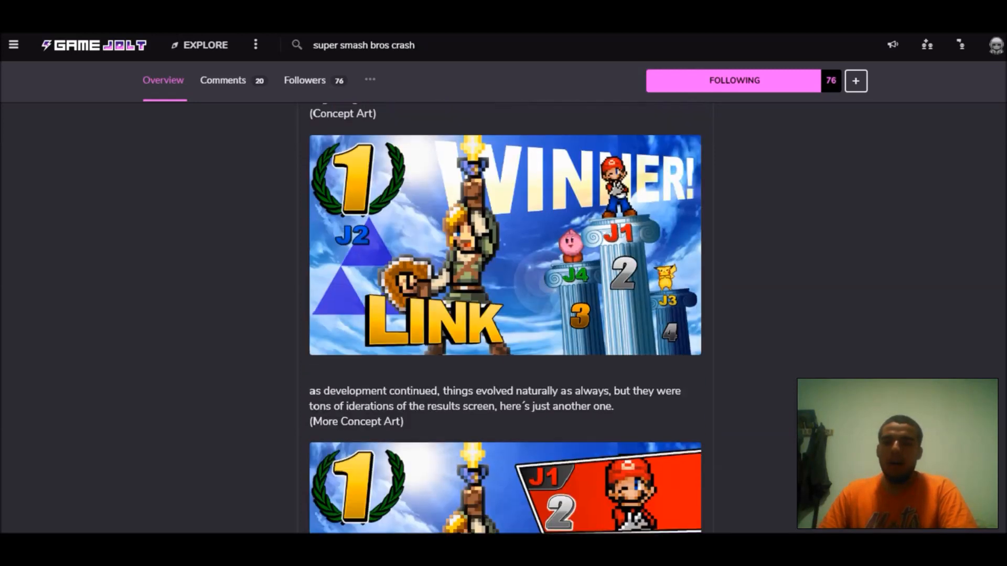
{"action": "scroll", "scroll_direction": "down", "scroll_amount": 3}
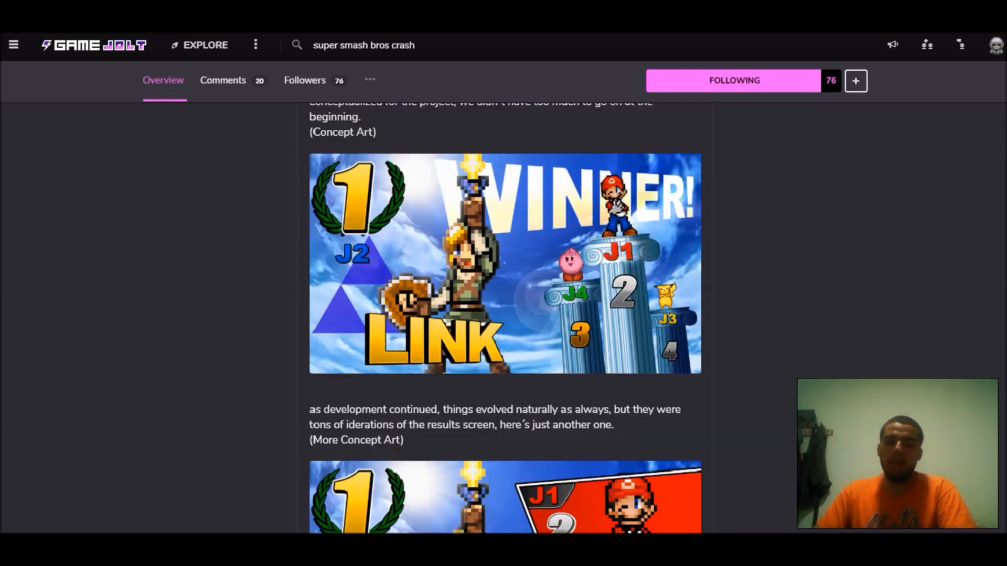
{"action": "scroll", "scroll_direction": "down", "scroll_amount": 3}
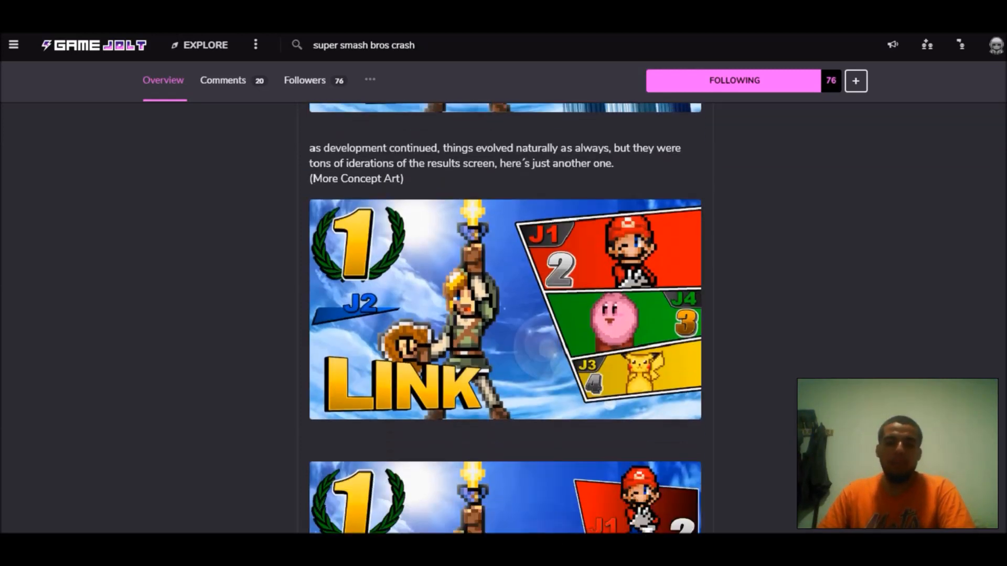
{"action": "scroll", "scroll_direction": "down", "scroll_amount": 3}
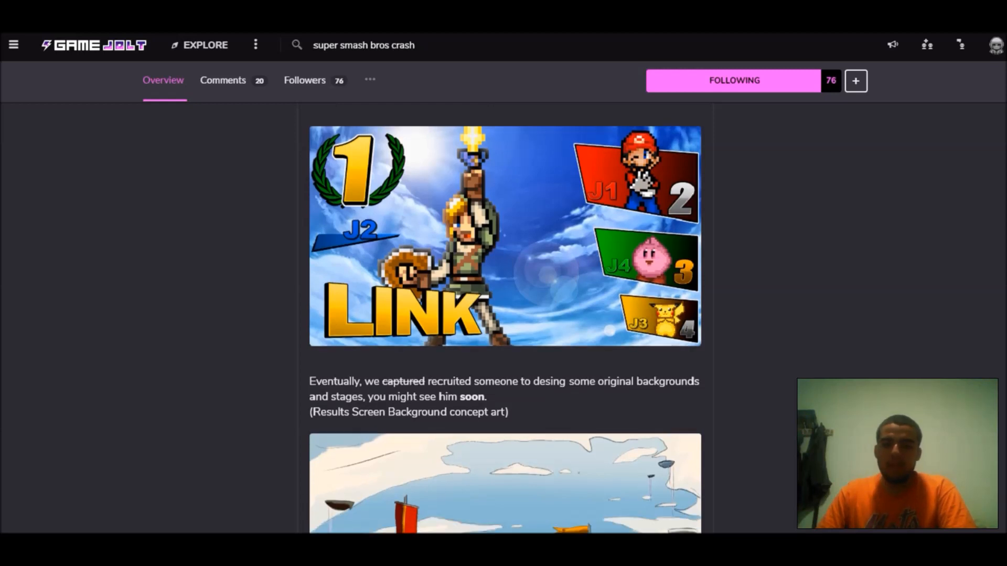
Step: Read past the background and victory art to the No Contest image and closing thank-you
{"action": "scroll", "scroll_direction": "down", "scroll_amount": 3}
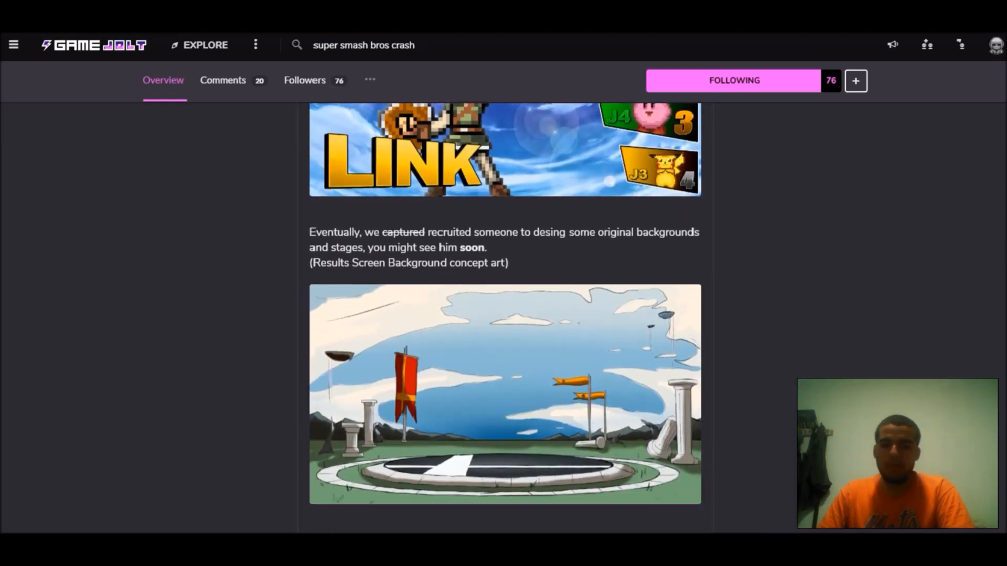
{"action": "scroll", "scroll_direction": "down", "scroll_amount": 3}
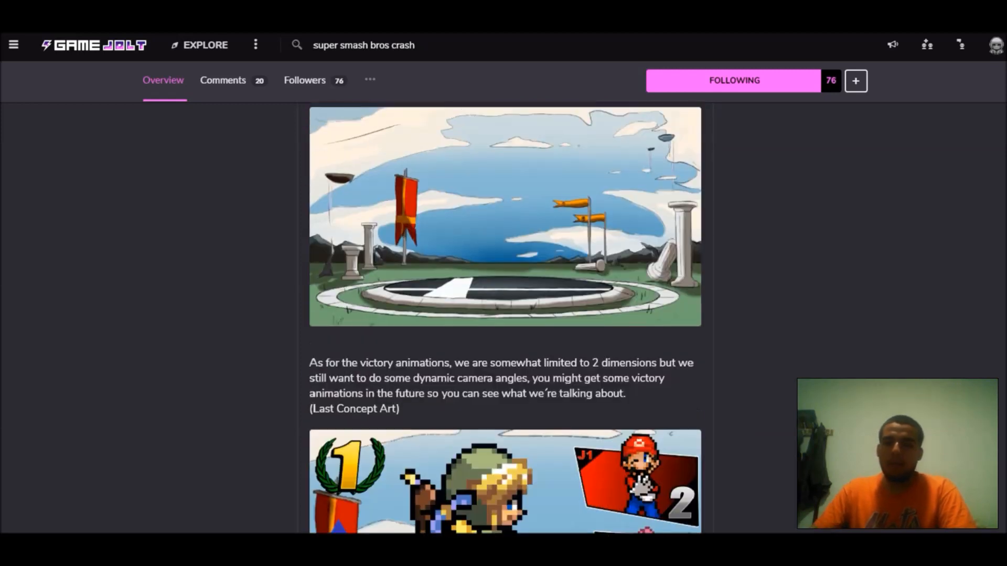
{"action": "scroll", "scroll_direction": "down", "scroll_amount": 3}
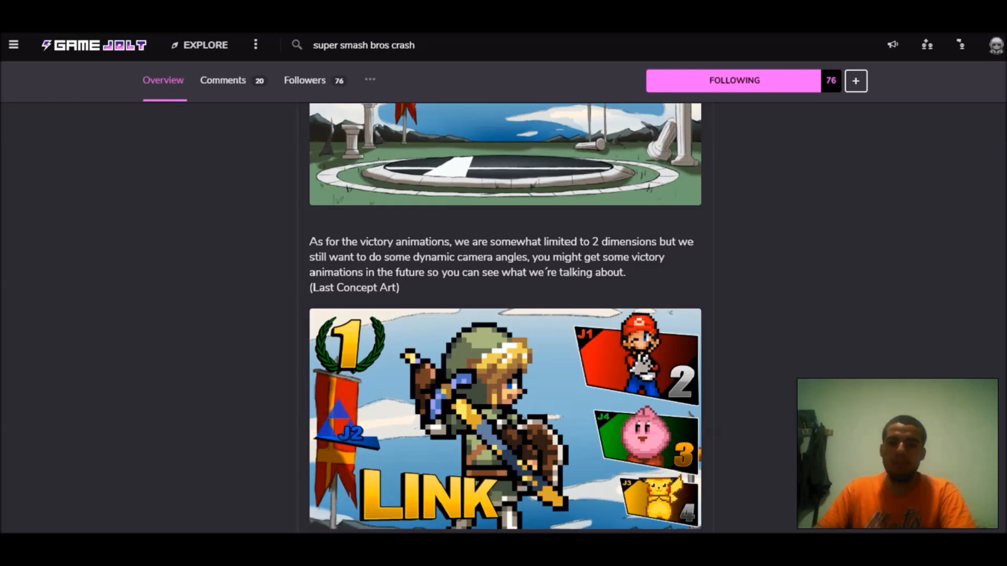
{"action": "scroll", "scroll_direction": "down", "scroll_amount": 3}
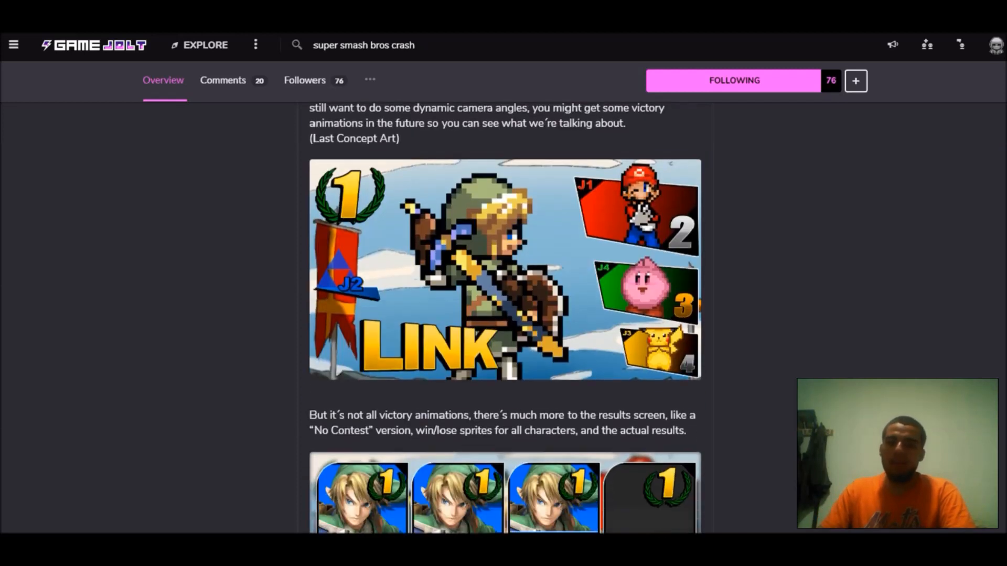
{"action": "scroll", "scroll_direction": "down", "scroll_amount": 3}
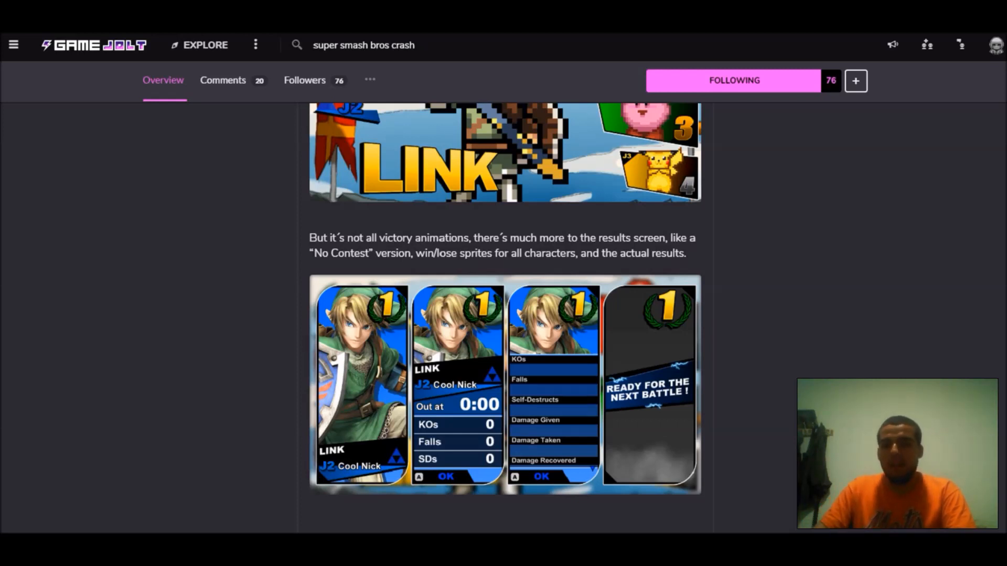
{"action": "scroll", "scroll_direction": "down", "scroll_amount": 3}
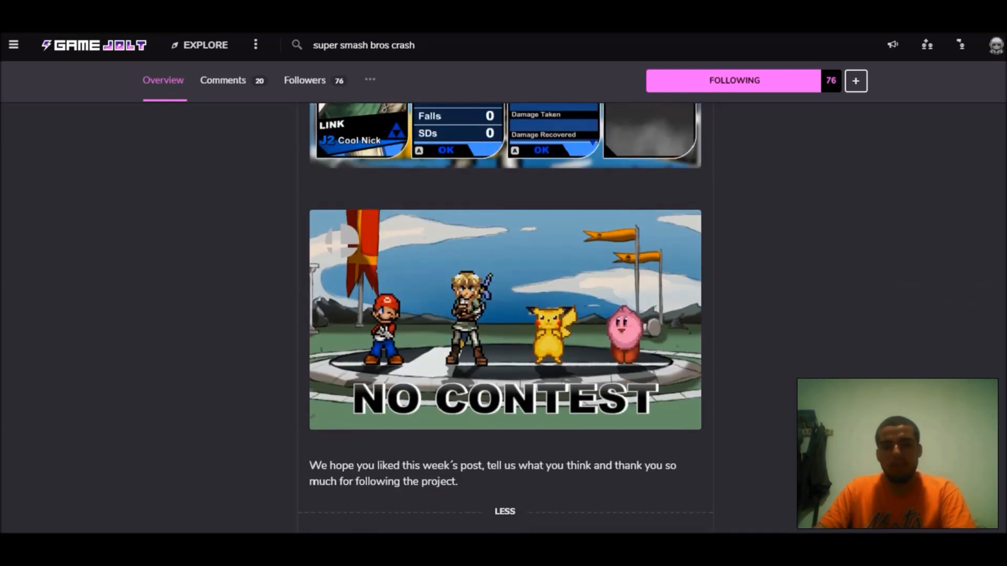
{"action": "scroll", "scroll_direction": "down", "scroll_amount": 3}
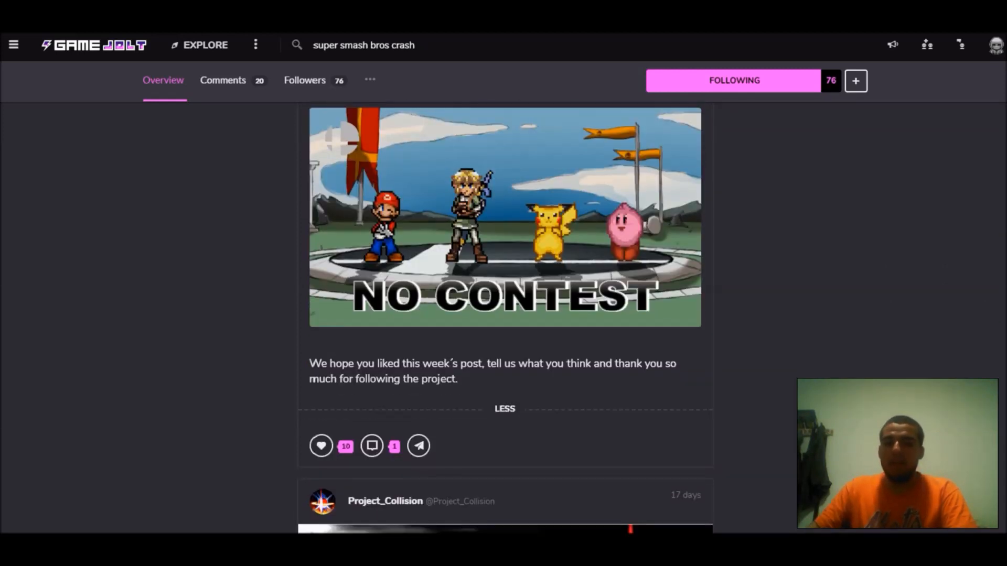
{"action": "scroll", "scroll_direction": "down", "scroll_amount": 3}
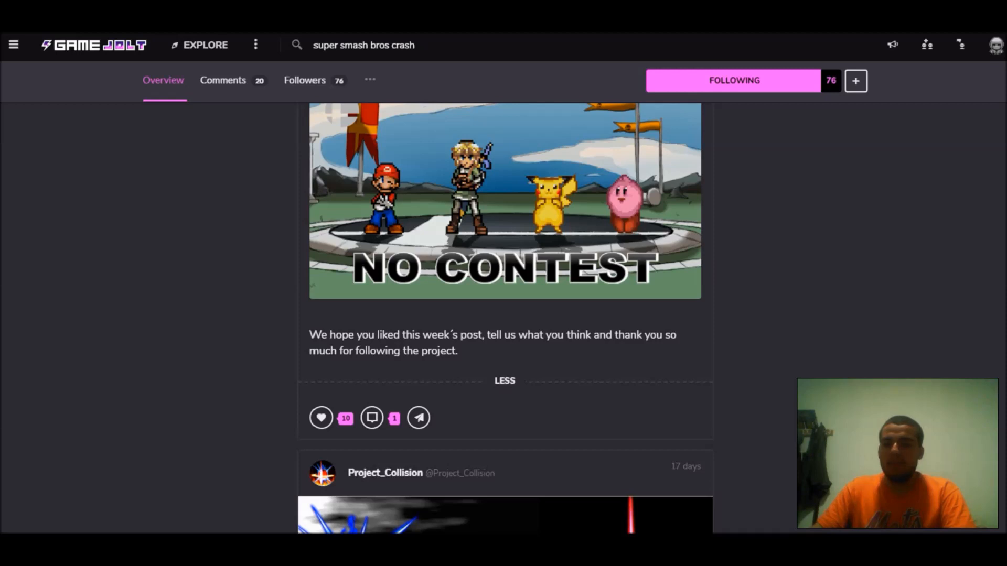
{"action": "scroll", "scroll_direction": "down", "scroll_amount": 3}
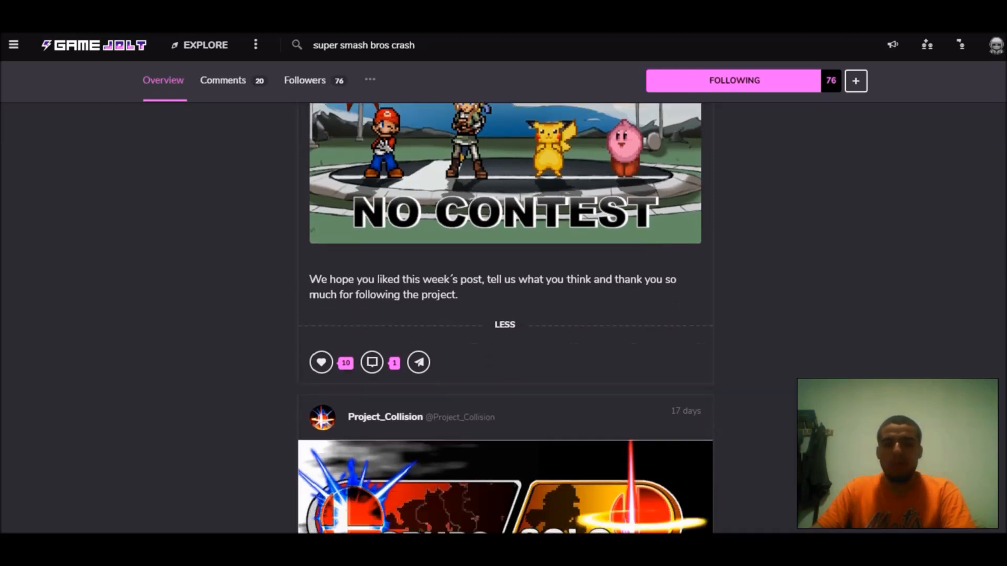
Step: Expand the Menu Showcase! article and read its menu screenshots to the character selection screen
{"action": "scroll", "scroll_direction": "down", "scroll_amount": 3}
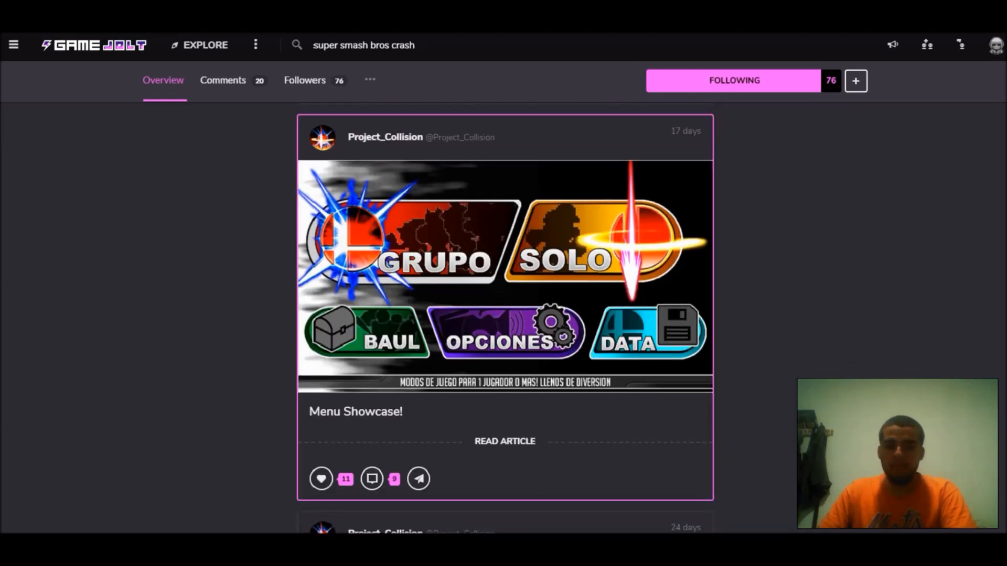
{"action": "left_click", "coordinate": [505, 441]}
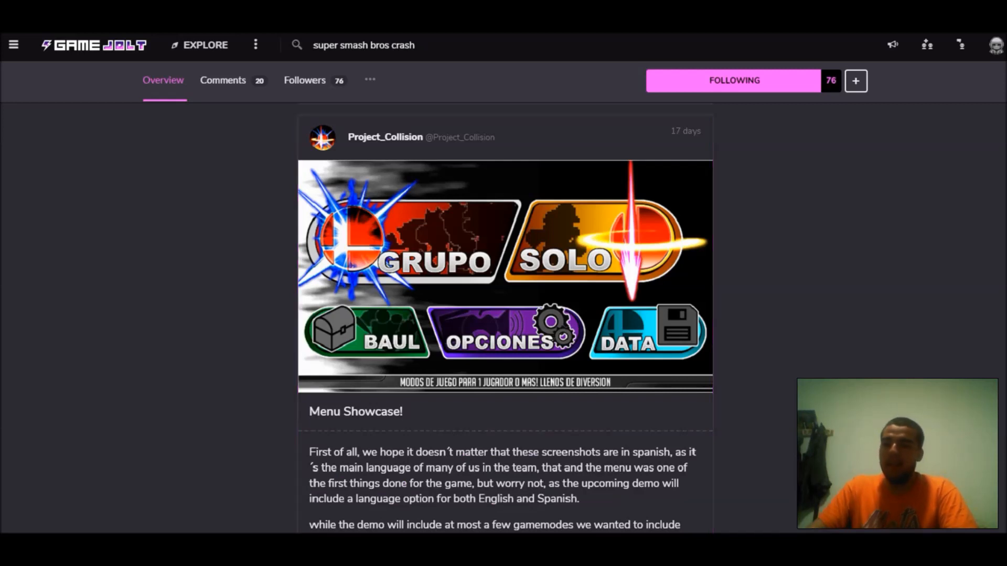
{"action": "scroll", "scroll_direction": "down", "scroll_amount": 3}
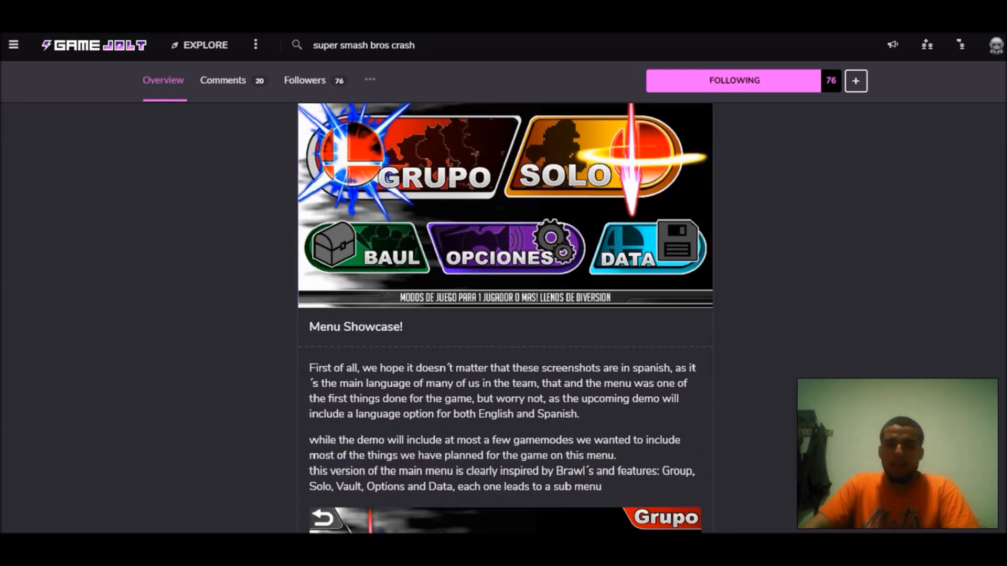
{"action": "scroll", "scroll_direction": "down", "scroll_amount": 3}
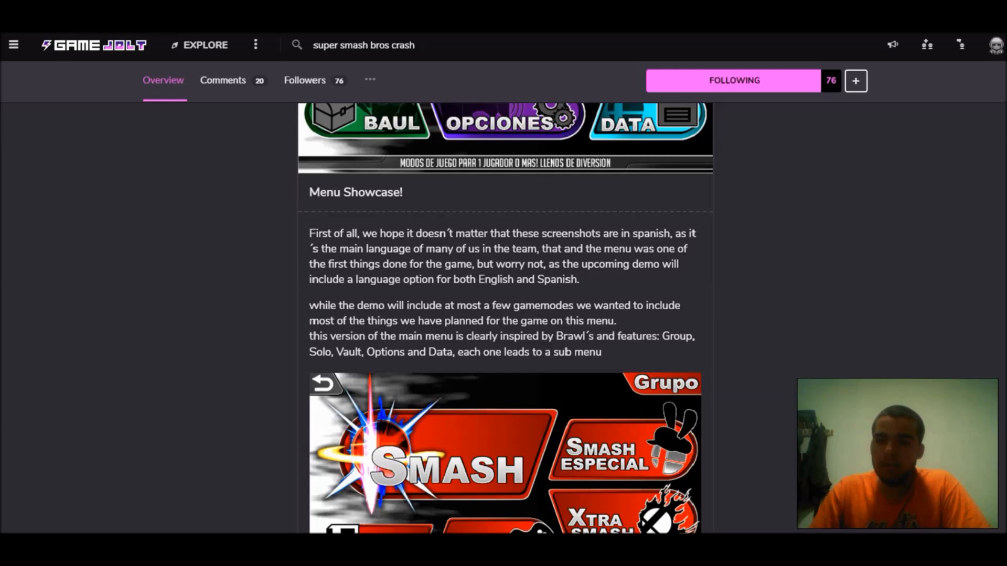
{"action": "scroll", "scroll_direction": "down", "scroll_amount": 3}
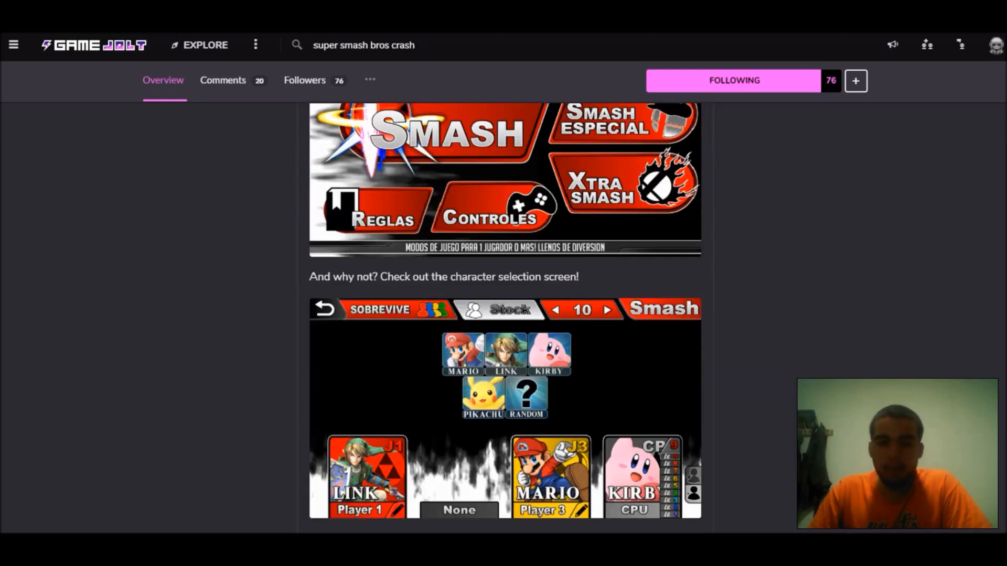
Step: Read past the character-selection note to the Stage Select screen image
{"action": "scroll", "scroll_direction": "down", "scroll_amount": 3}
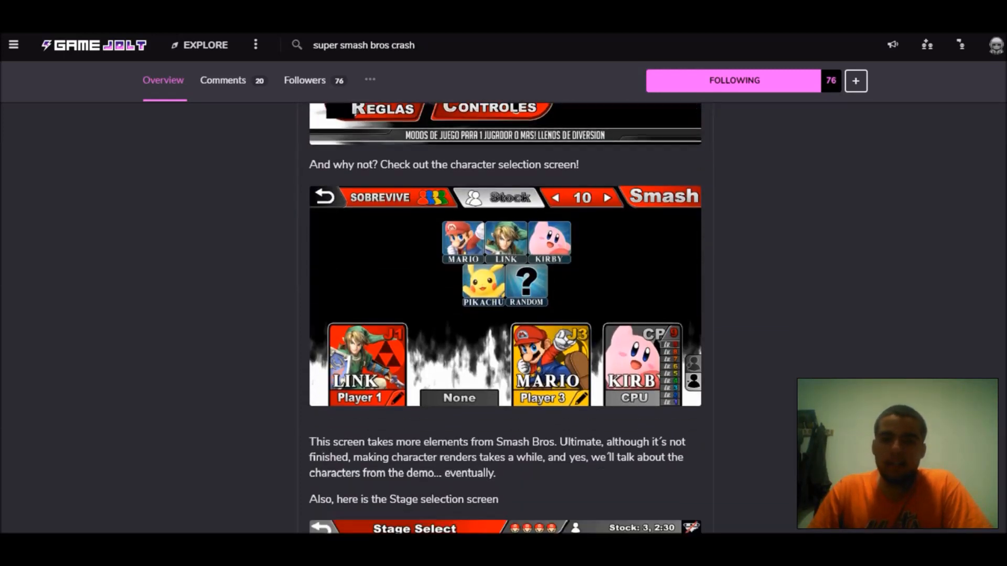
{"action": "scroll", "scroll_direction": "down", "scroll_amount": 3}
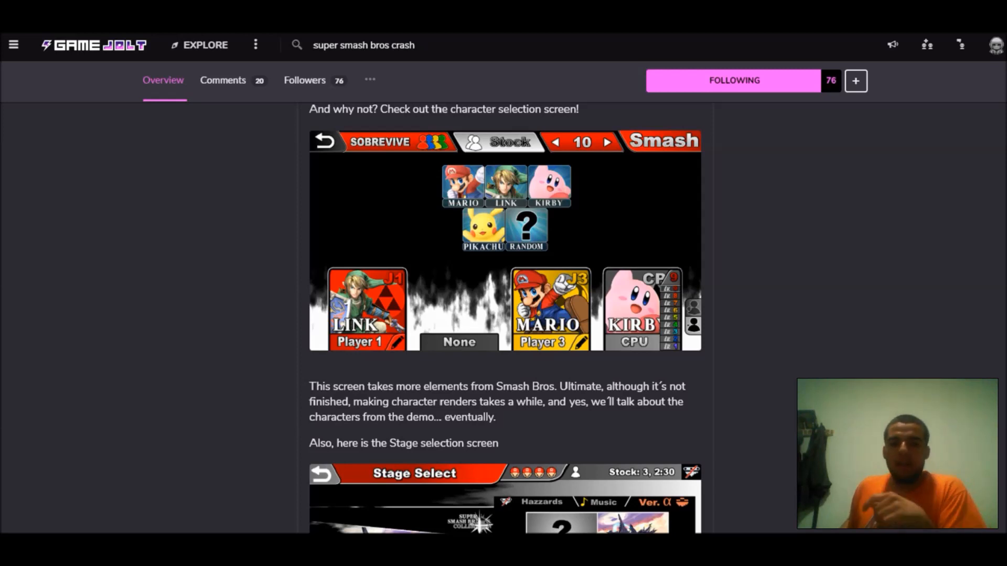
{"action": "scroll", "scroll_direction": "down", "scroll_amount": 3}
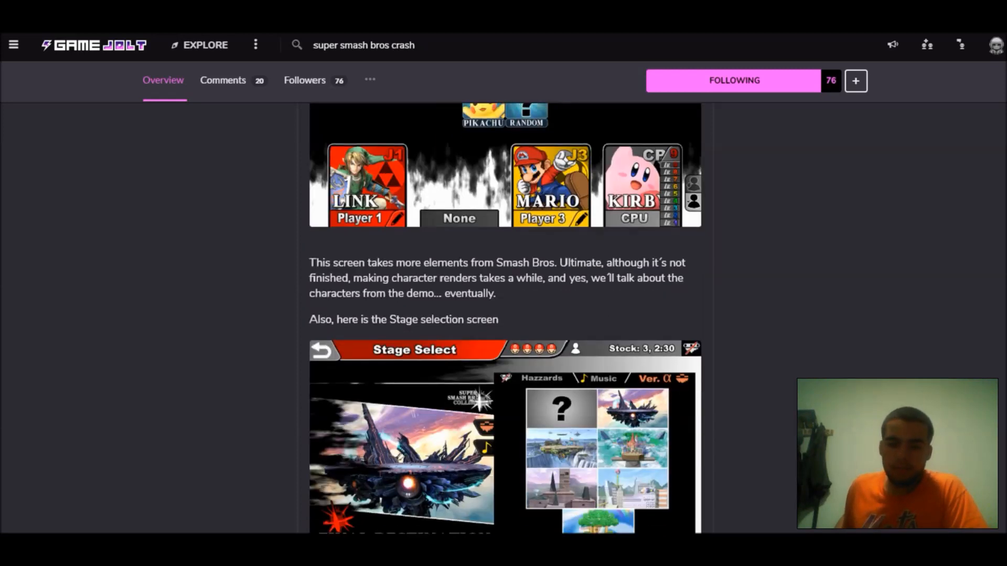
Step: Read past the stage select image and spoiler block to the post's end and the Let's Talk About HUD card
{"action": "scroll", "scroll_direction": "down", "scroll_amount": 3}
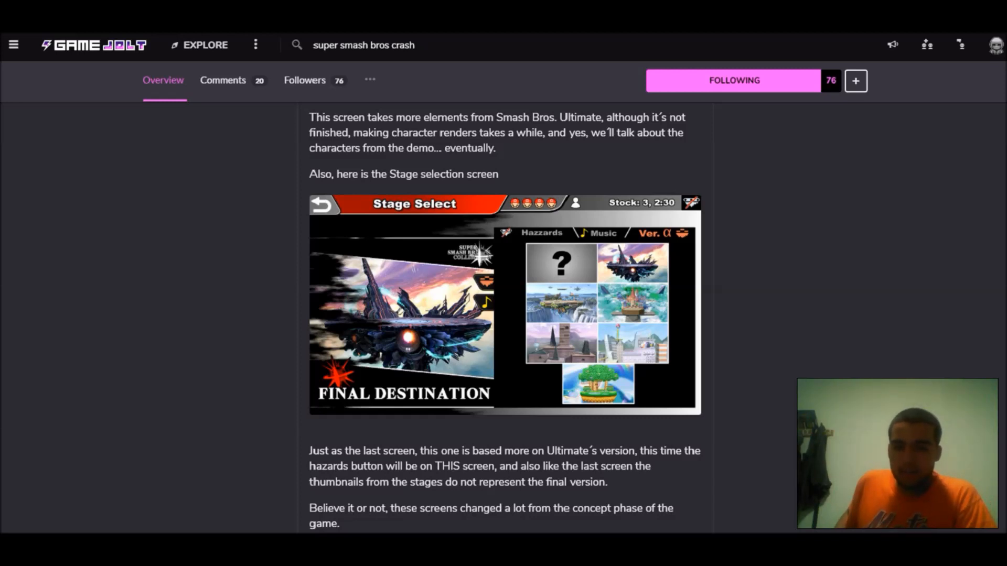
{"action": "scroll", "scroll_direction": "down", "scroll_amount": 3}
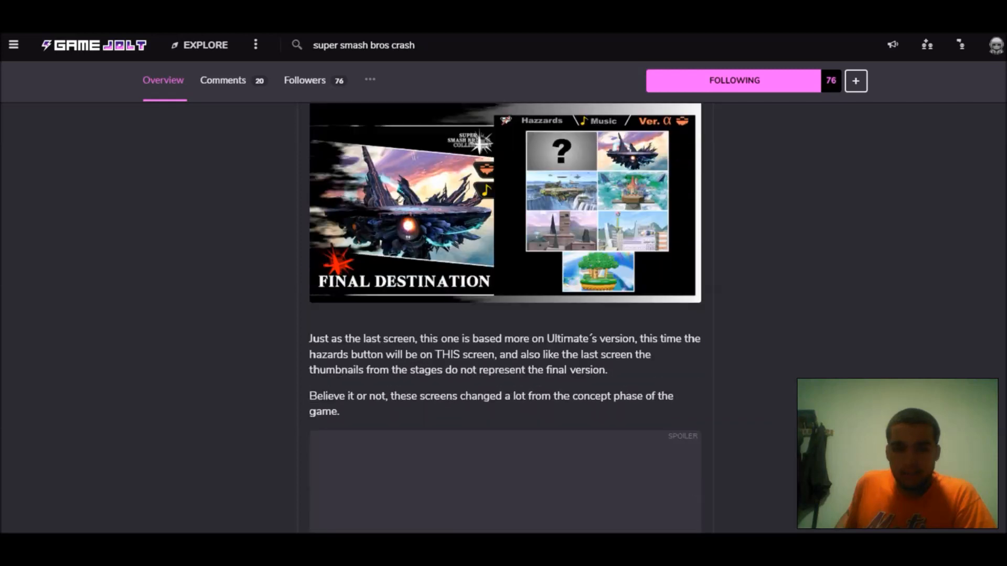
{"action": "scroll", "scroll_direction": "down", "scroll_amount": 3}
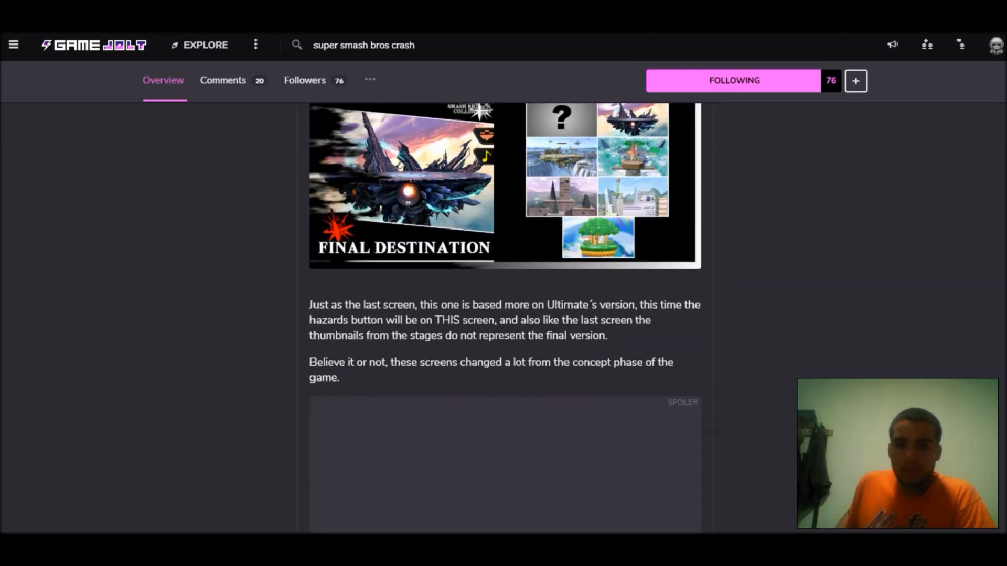
{"action": "scroll", "scroll_direction": "down", "scroll_amount": 3}
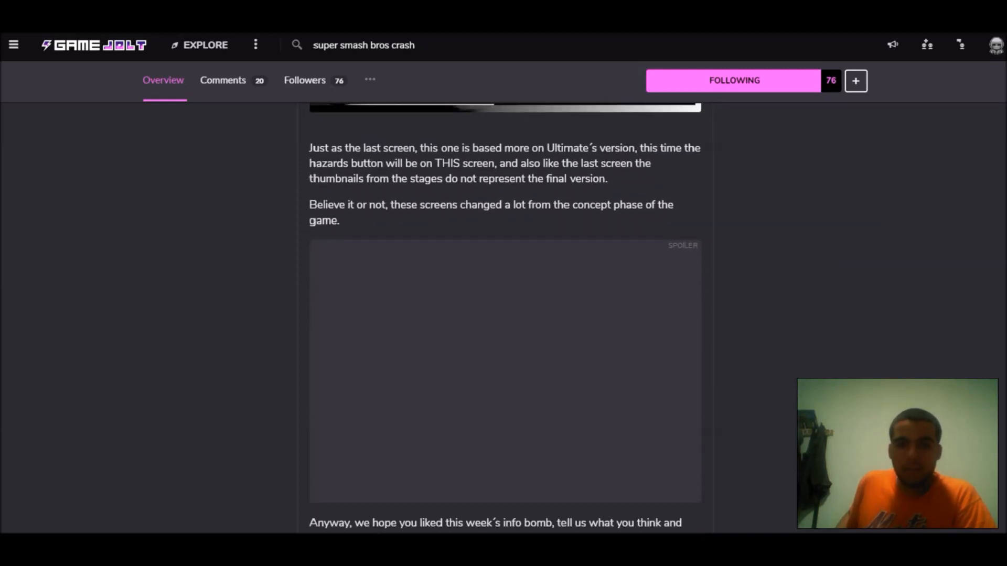
{"action": "scroll", "scroll_direction": "down", "scroll_amount": 3}
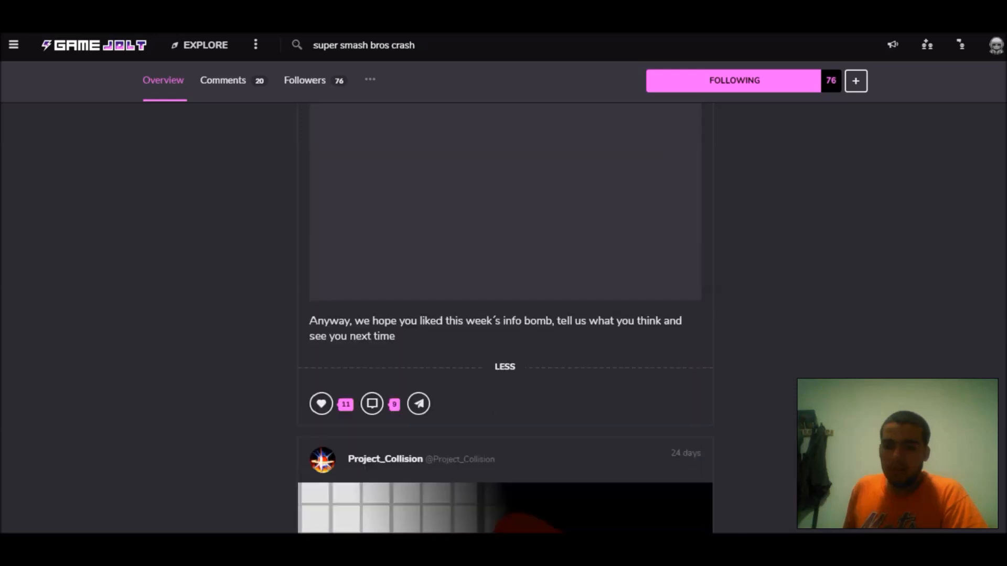
{"action": "scroll", "scroll_direction": "down", "scroll_amount": 3}
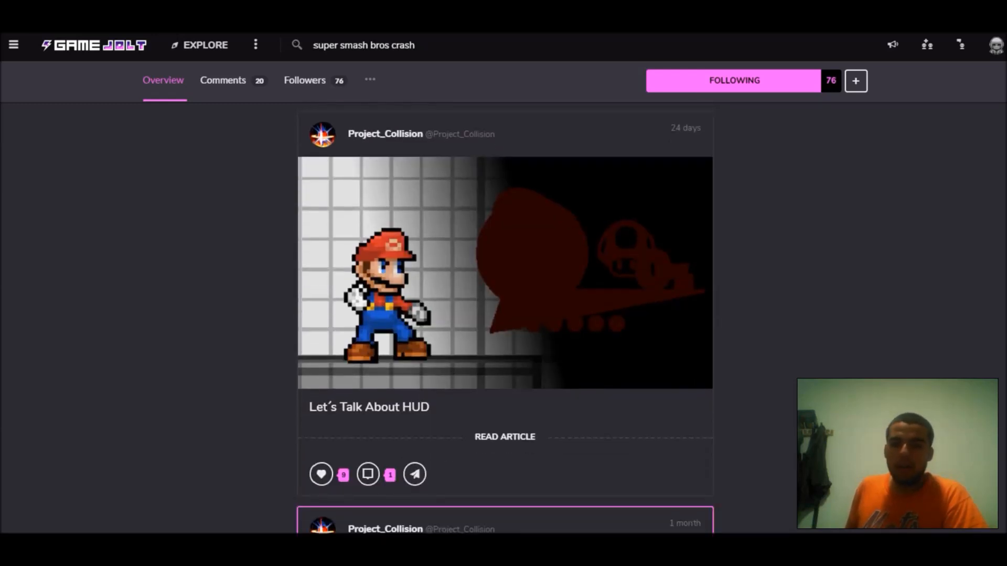
Step: Expand the Let's Talk About HUD article and read it through to the Stage Showcase #1 post
{"action": "left_click", "coordinate": [505, 436]}
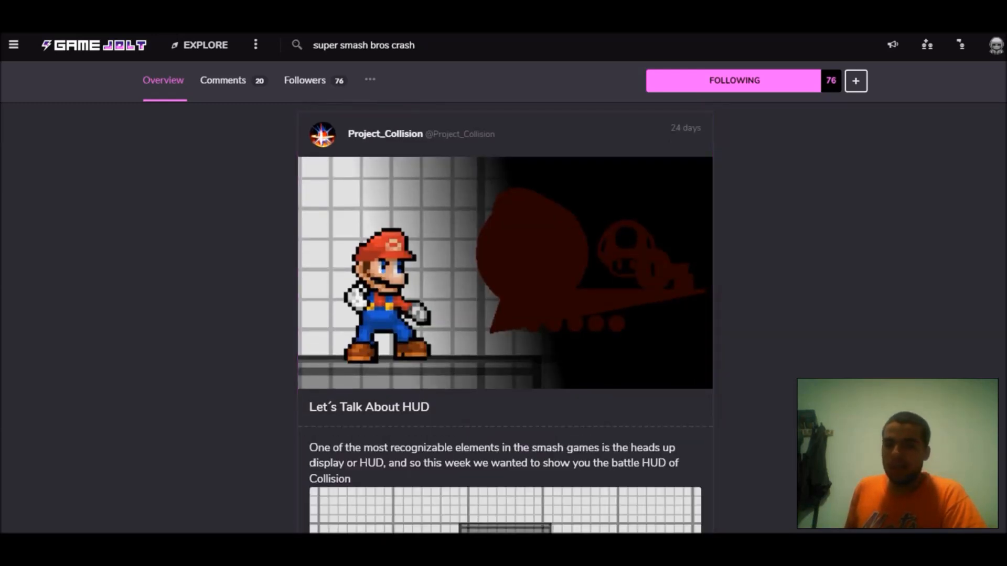
{"action": "scroll", "scroll_direction": "down", "scroll_amount": 3}
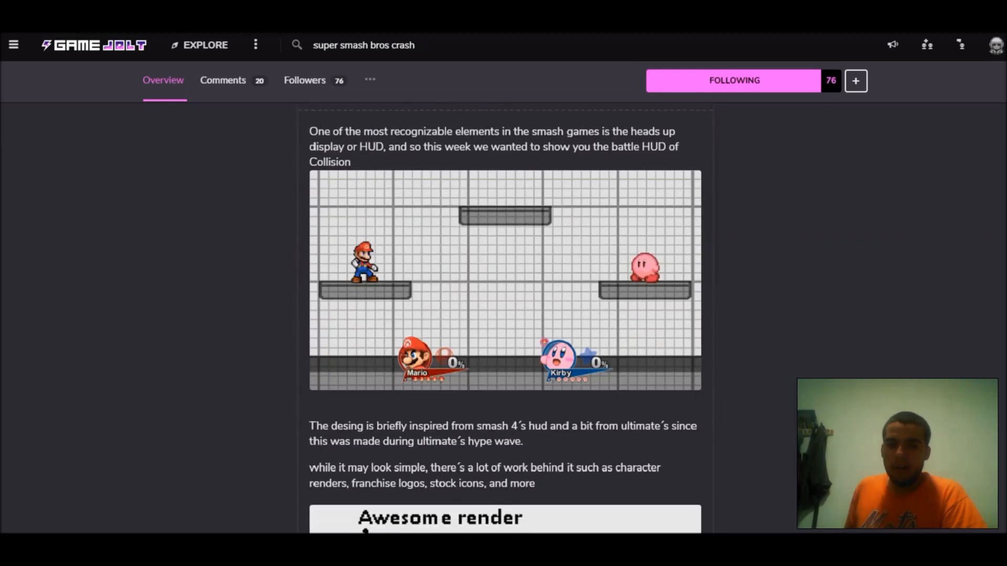
{"action": "scroll", "scroll_direction": "down", "scroll_amount": 3}
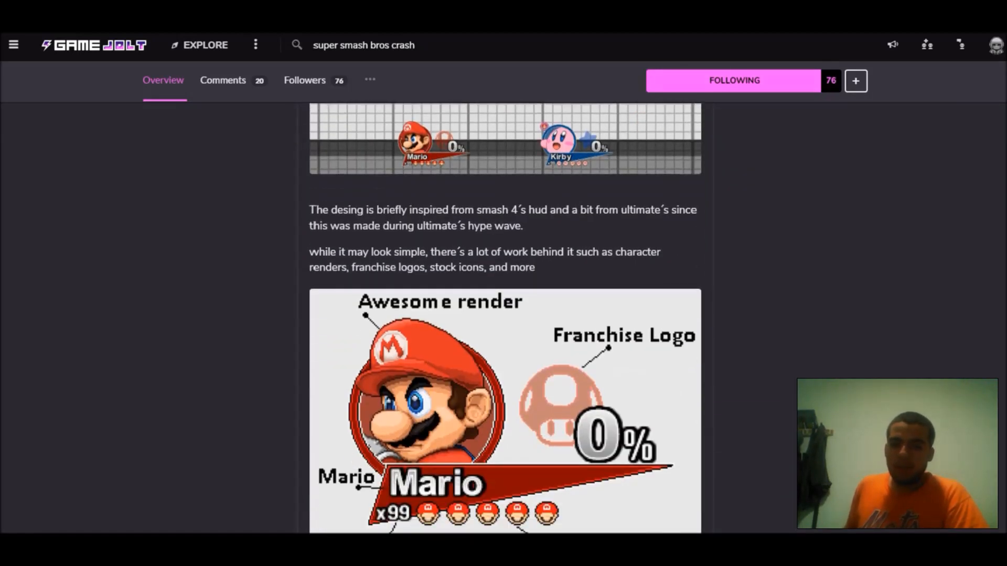
{"action": "scroll", "scroll_direction": "down", "scroll_amount": 3}
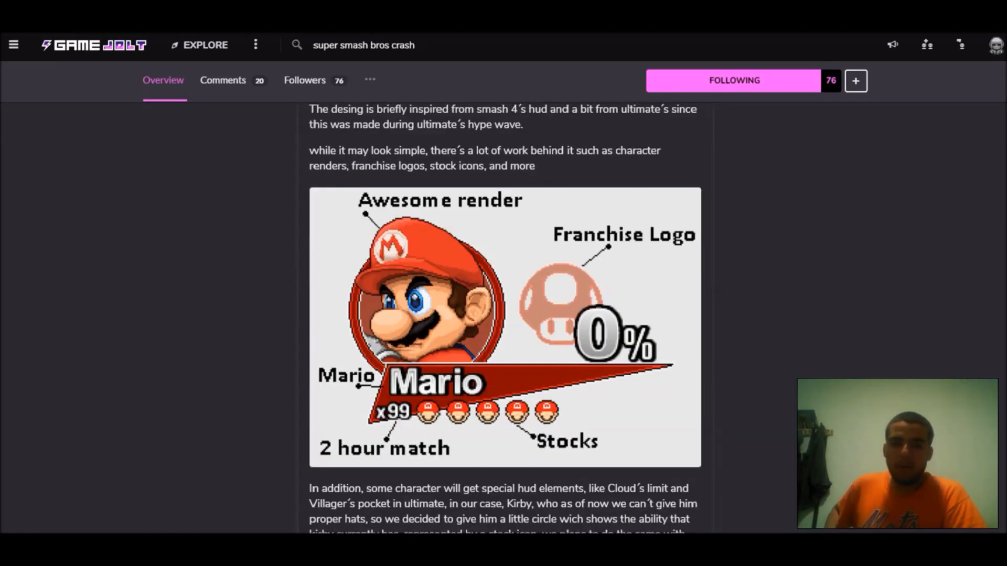
{"action": "scroll", "scroll_direction": "down", "scroll_amount": 3}
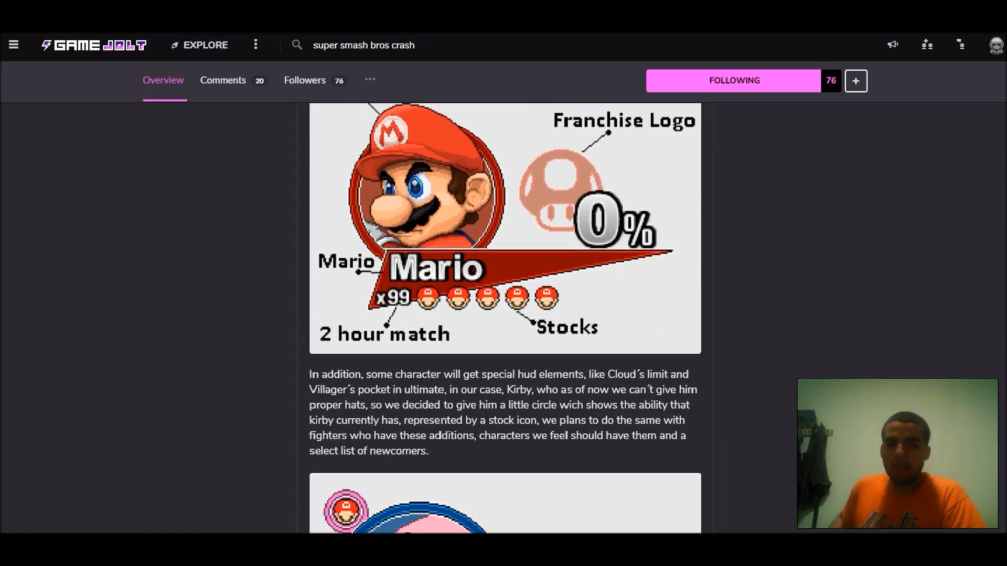
{"action": "scroll", "scroll_direction": "down", "scroll_amount": 3}
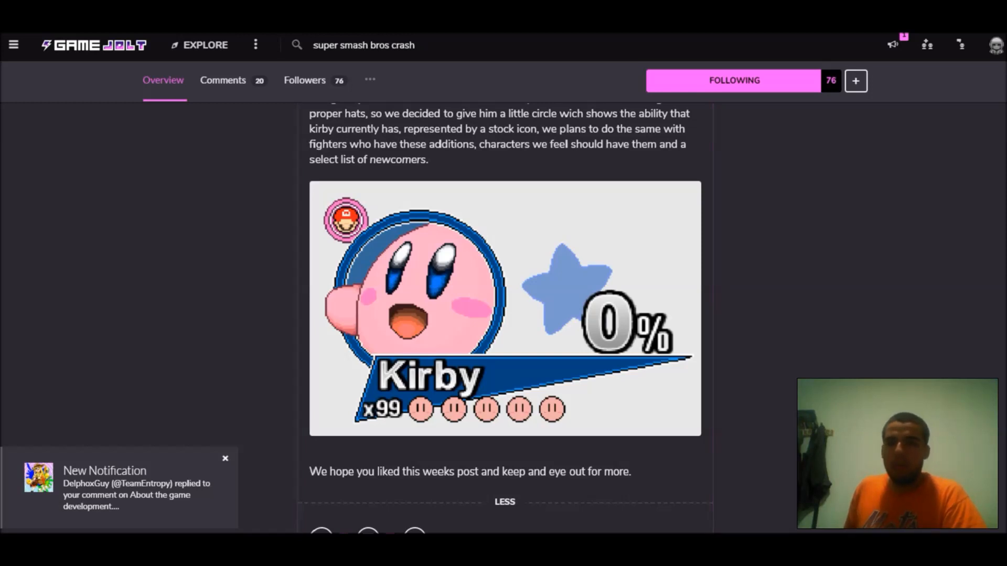
{"action": "mouse_move", "coordinate": [926, 45]}
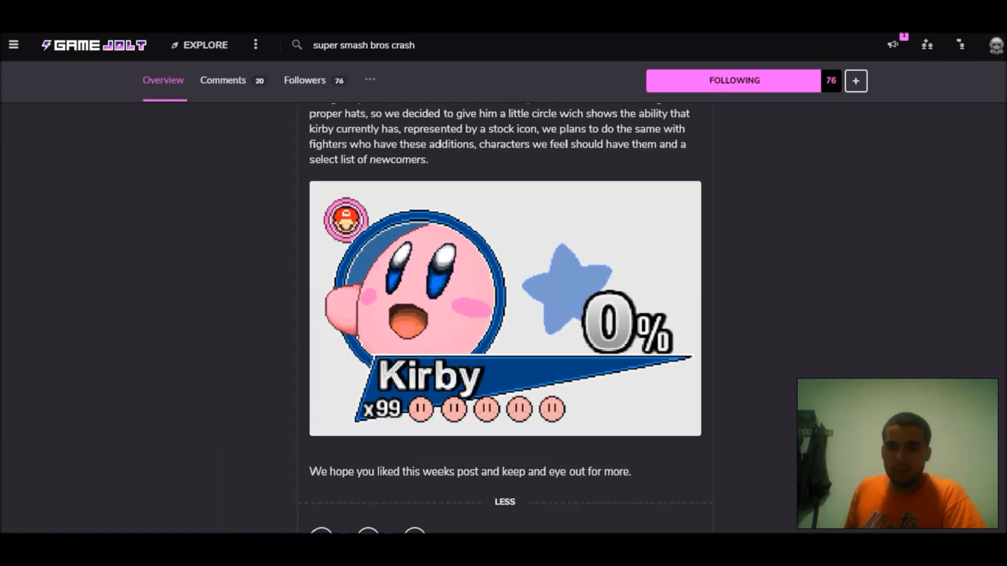
{"action": "scroll", "scroll_direction": "down", "scroll_amount": 3}
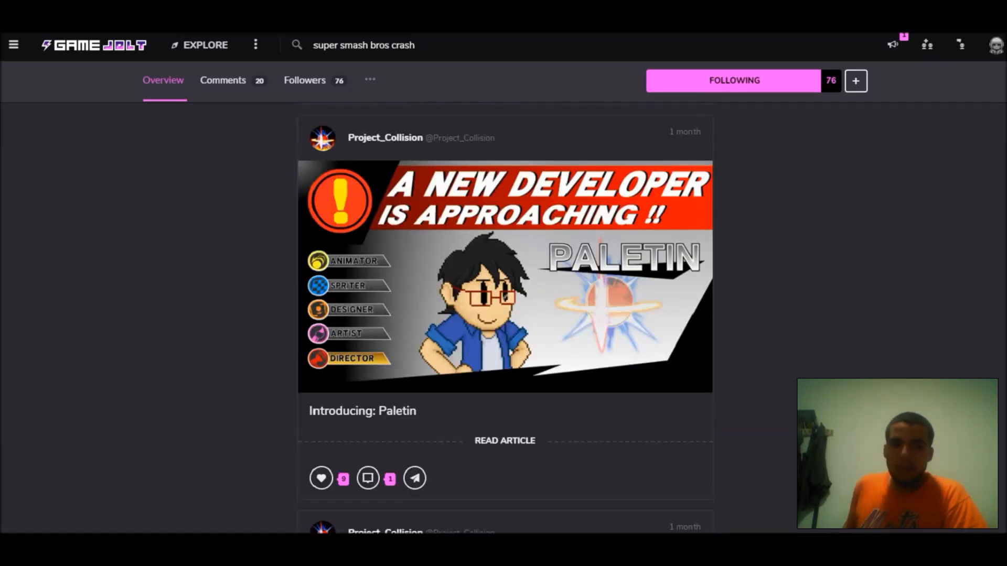
{"action": "scroll", "scroll_direction": "down", "scroll_amount": 3}
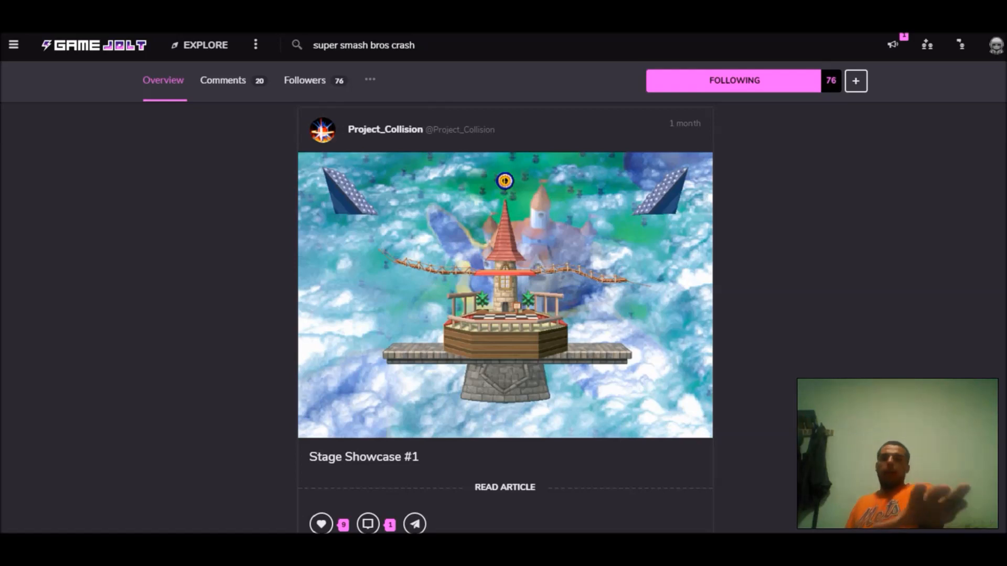
Step: Expand the Stage Showcase #1 post about Peach's Castle and read it down to Animation Showcase!
{"action": "left_click", "coordinate": [505, 486]}
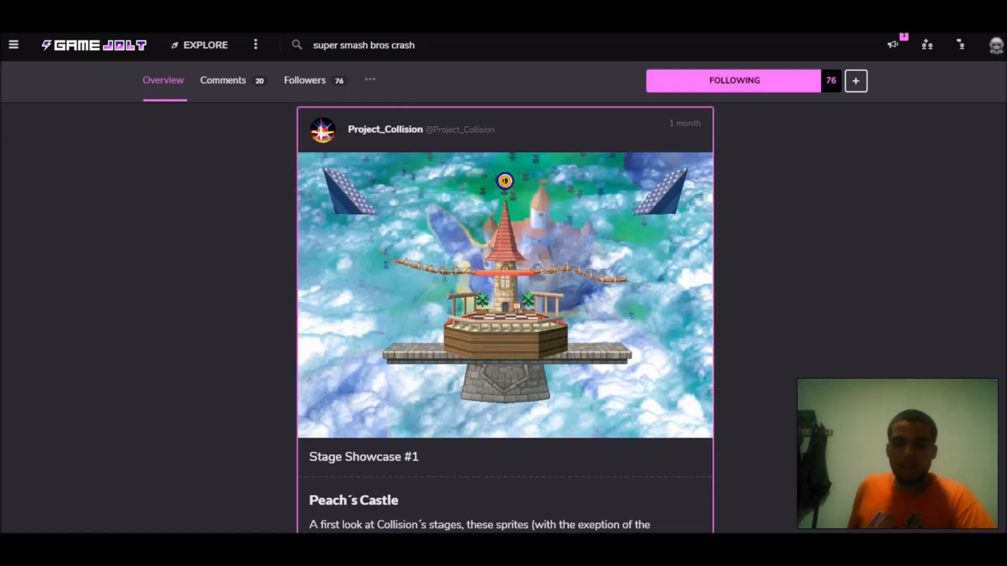
{"action": "scroll", "scroll_direction": "down", "scroll_amount": 3}
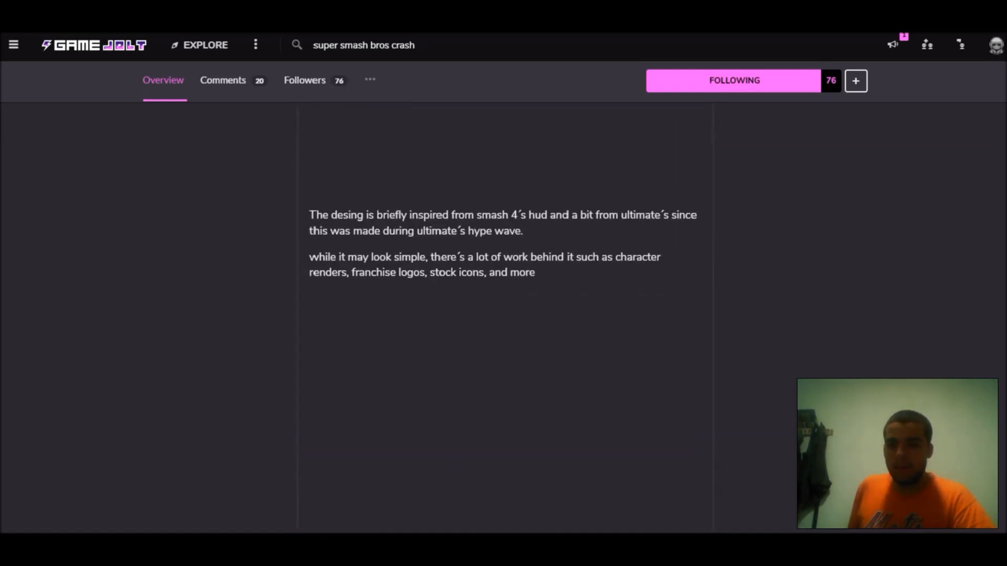
{"action": "scroll", "scroll_direction": "down", "scroll_amount": 3}
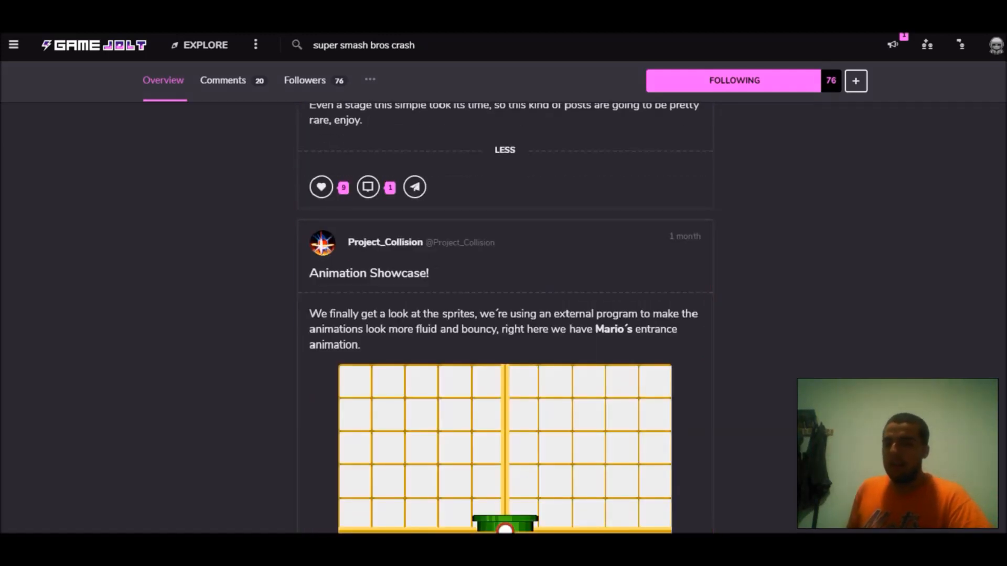
Step: Read the Animation Showcase post's Mario, Sonic, Pikachu and Kirby animations to the feed's end
{"action": "scroll", "scroll_direction": "down", "scroll_amount": 3}
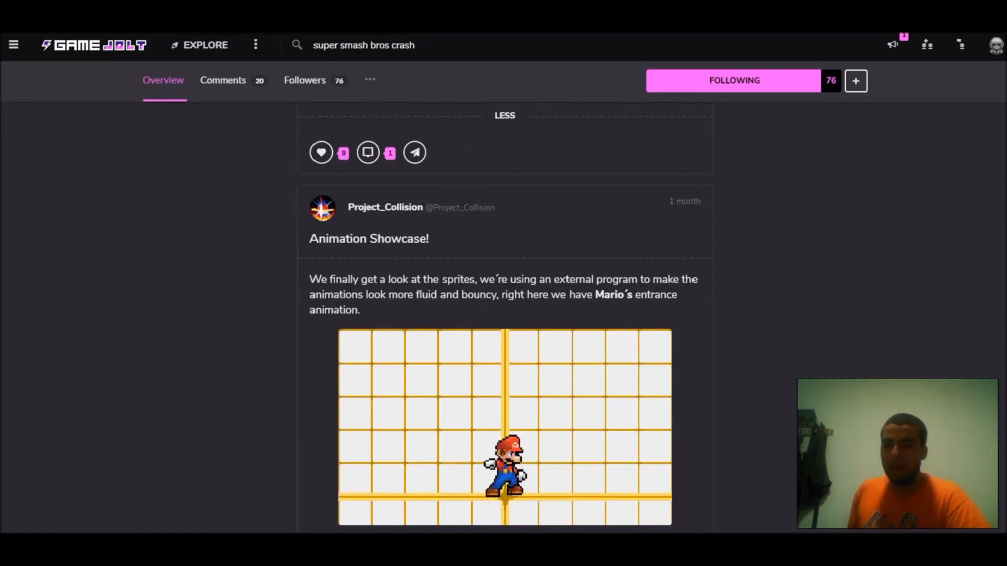
{"action": "scroll", "scroll_direction": "down", "scroll_amount": 3}
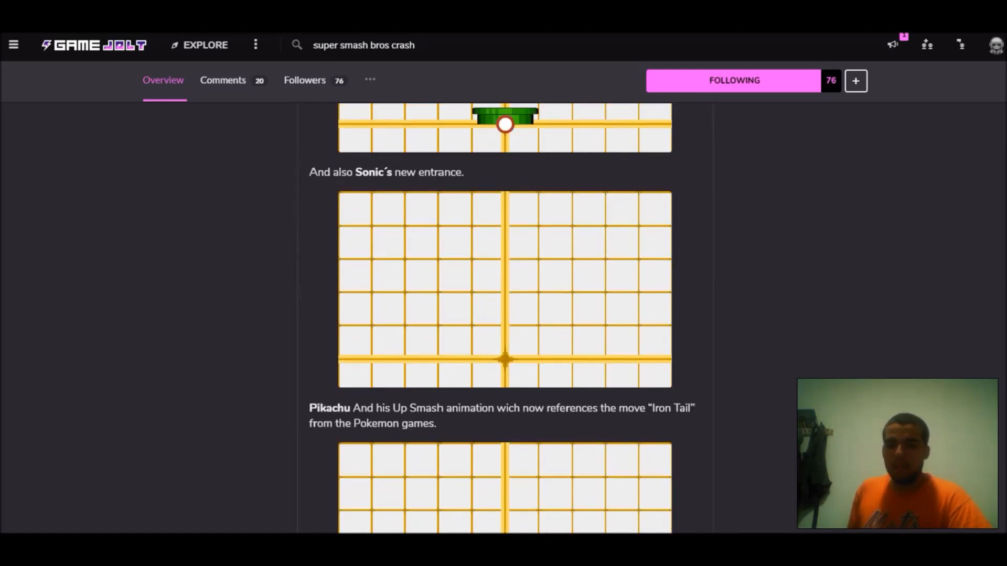
{"action": "scroll", "scroll_direction": "down", "scroll_amount": 3}
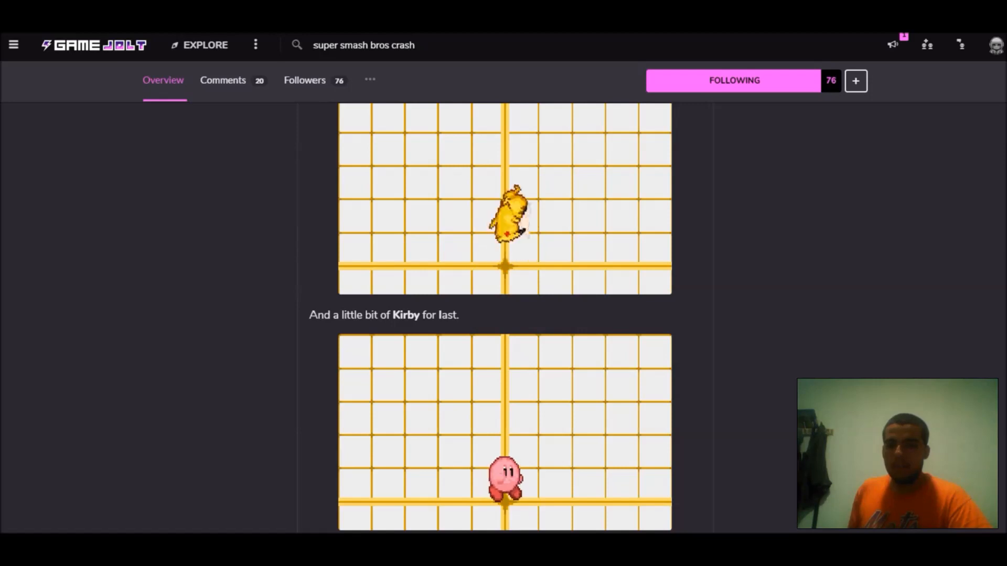
{"action": "scroll", "scroll_direction": "down", "scroll_amount": 3}
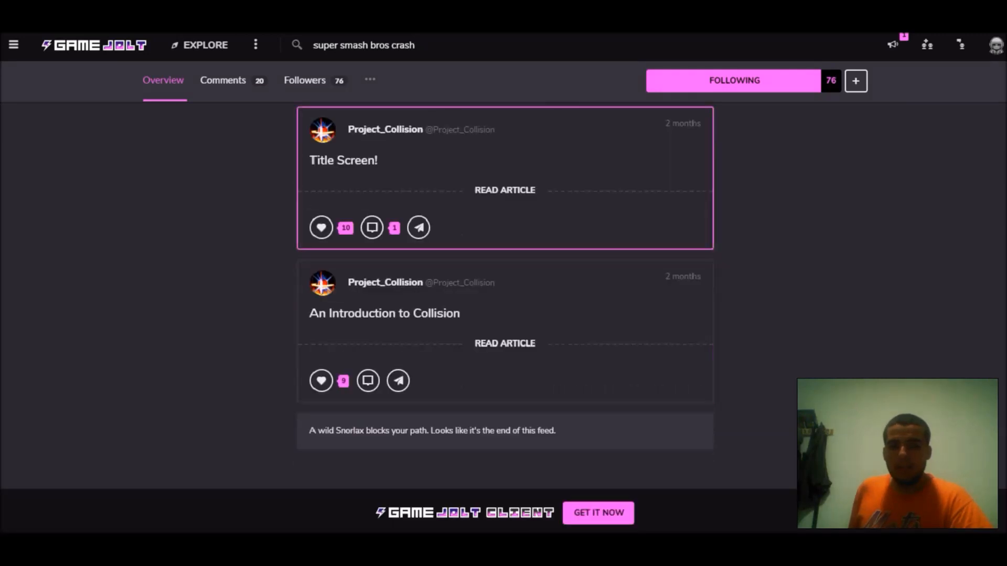
Step: Expand and read the Title Screen post, then the An Introduction to Collision post
{"action": "left_click", "coordinate": [505, 190]}
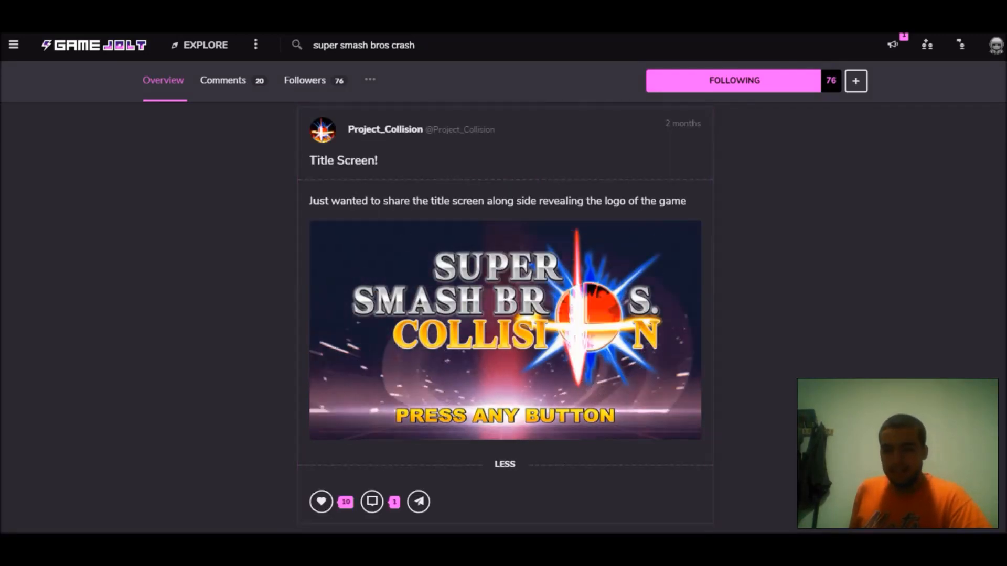
{"action": "scroll", "scroll_direction": "down", "scroll_amount": 3}
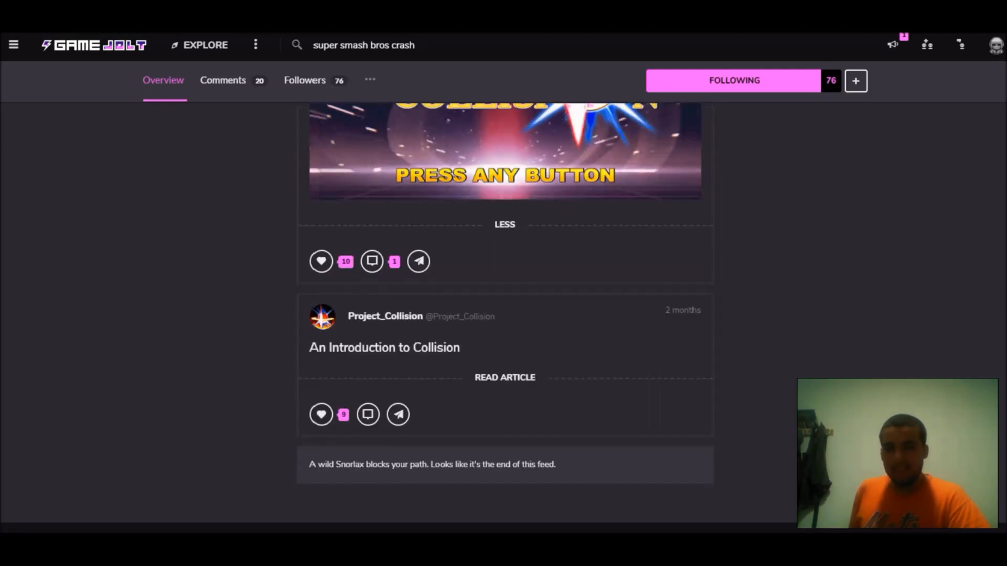
{"action": "left_click", "coordinate": [504, 378]}
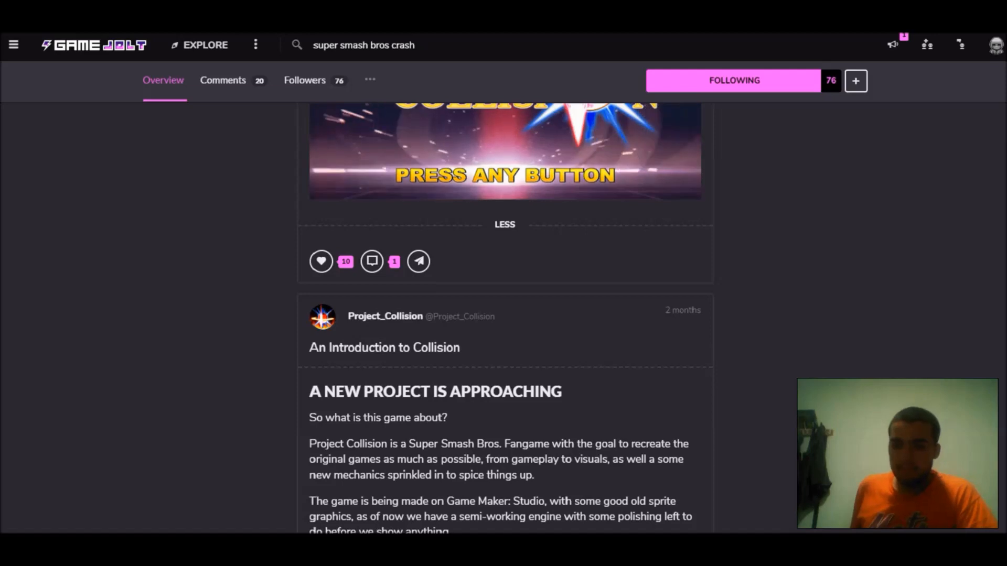
{"action": "scroll", "scroll_direction": "down", "scroll_amount": 3}
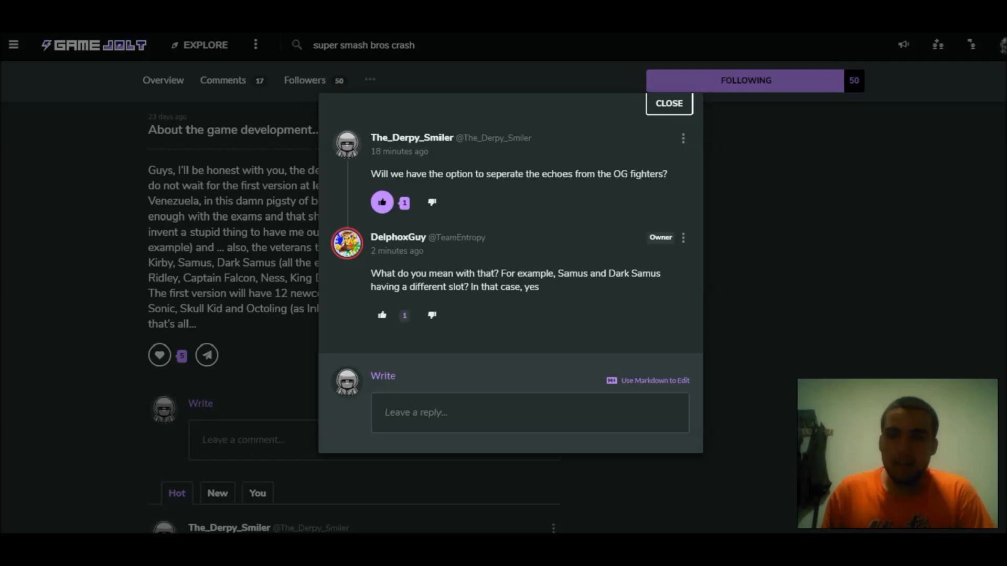
Step: Post a 'THANK U! :D' reply in the Entropy comment thread and close the thread
{"action": "left_click", "coordinate": [529, 413]}
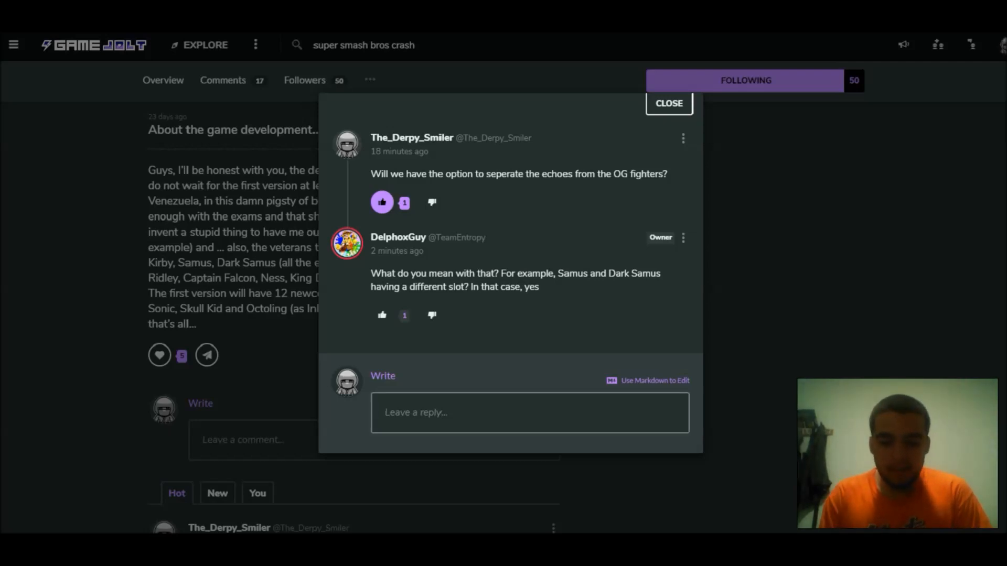
{"action": "type", "text": "THANK U"}
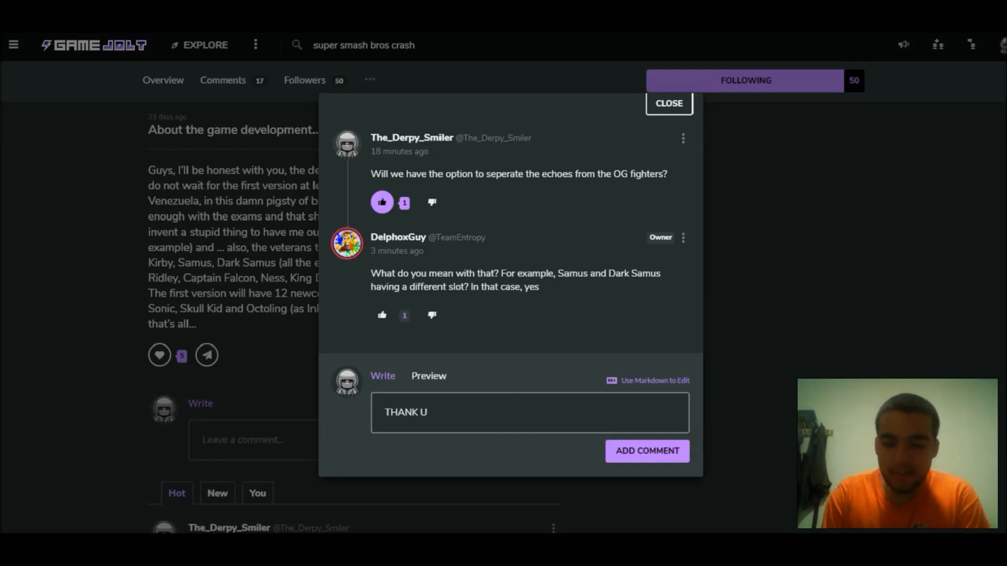
{"action": "type", "text": "I"}
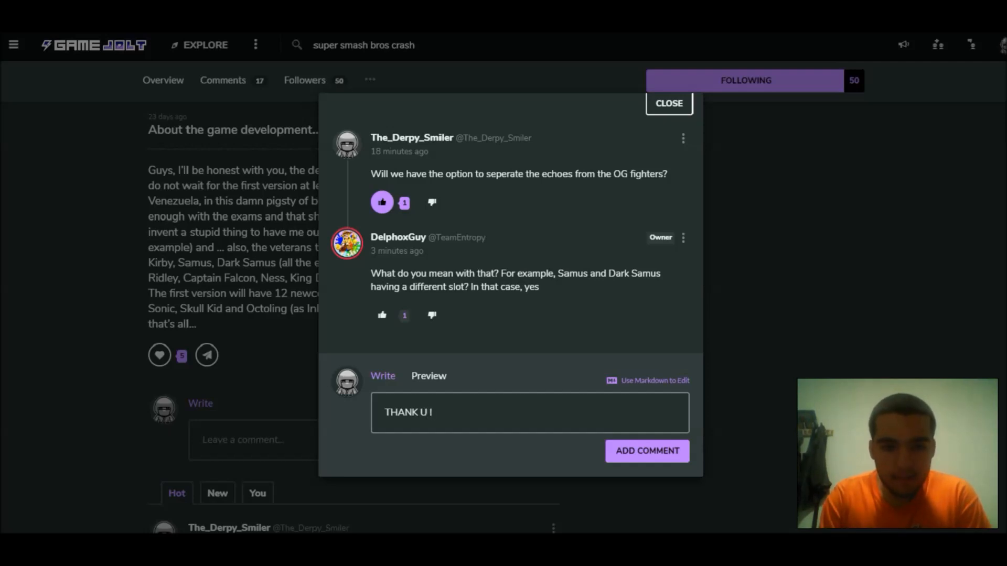
{"action": "type", "text": ":D"}
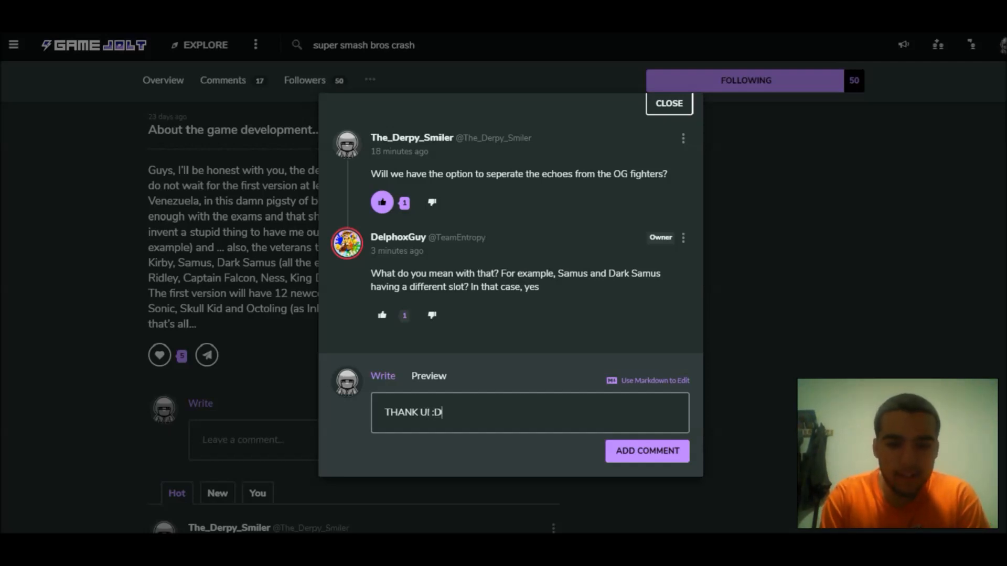
{"action": "left_click", "coordinate": [647, 451]}
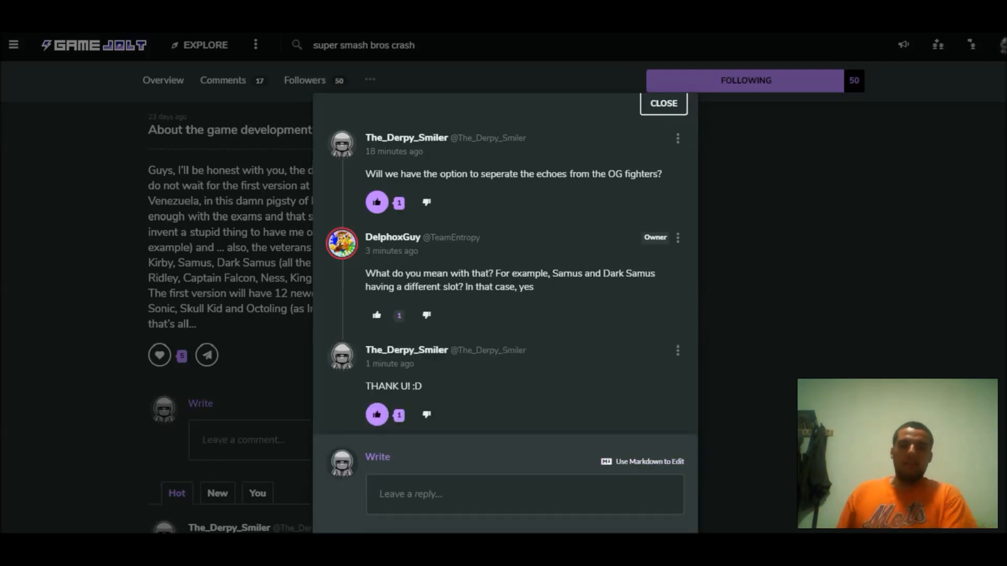
{"action": "left_click", "coordinate": [663, 104]}
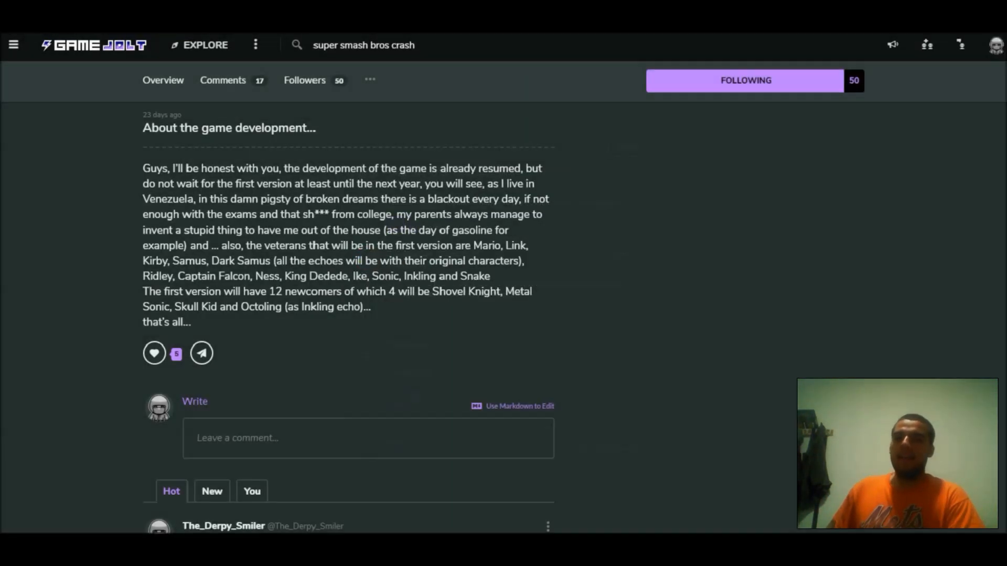